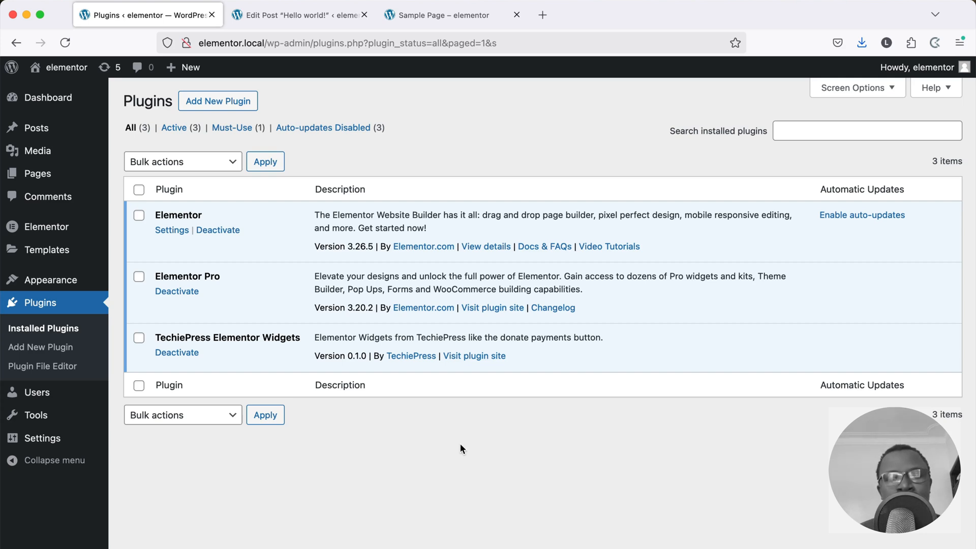
mouse_move(287, 352)
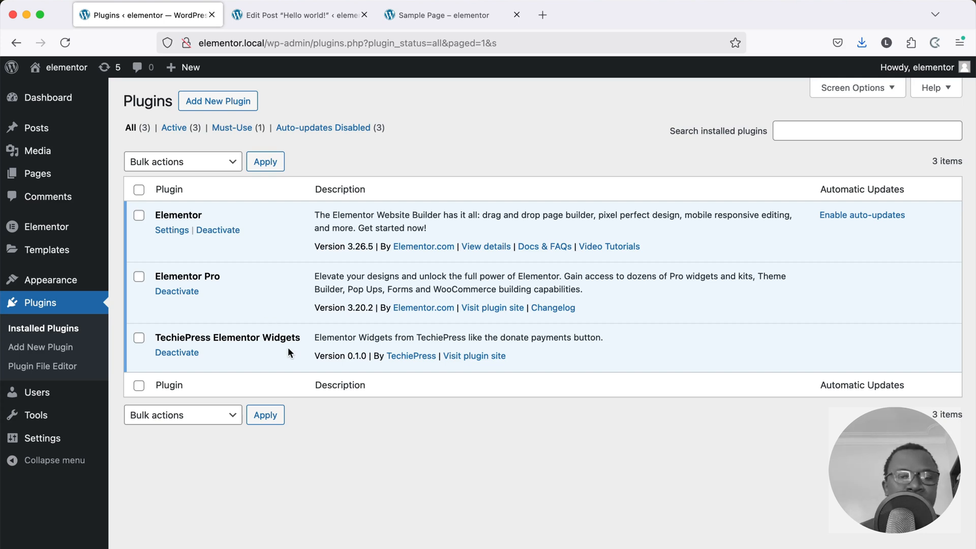
- Highlight the TechiePress Elementor Widgets plugin name and switch to another browser tab
double_click(227, 337)
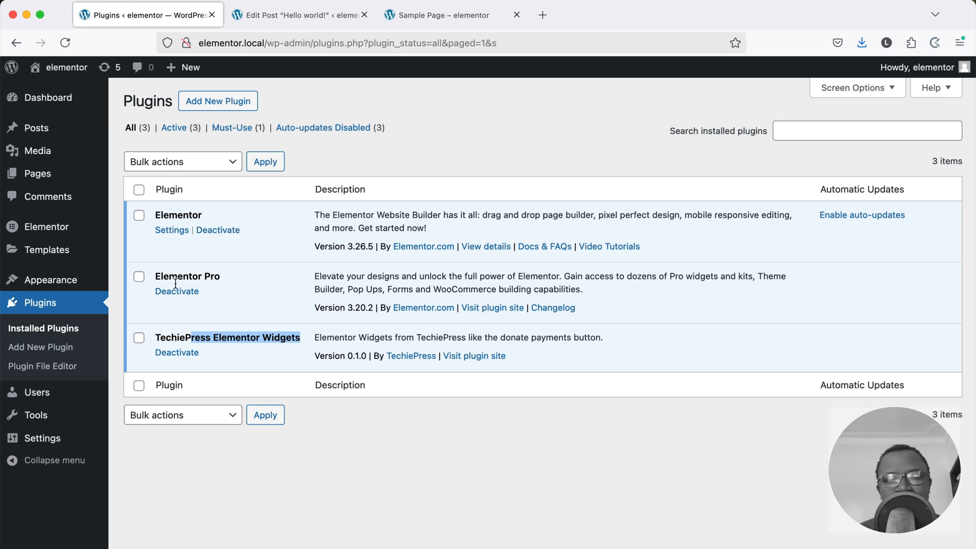
mouse_move(245, 312)
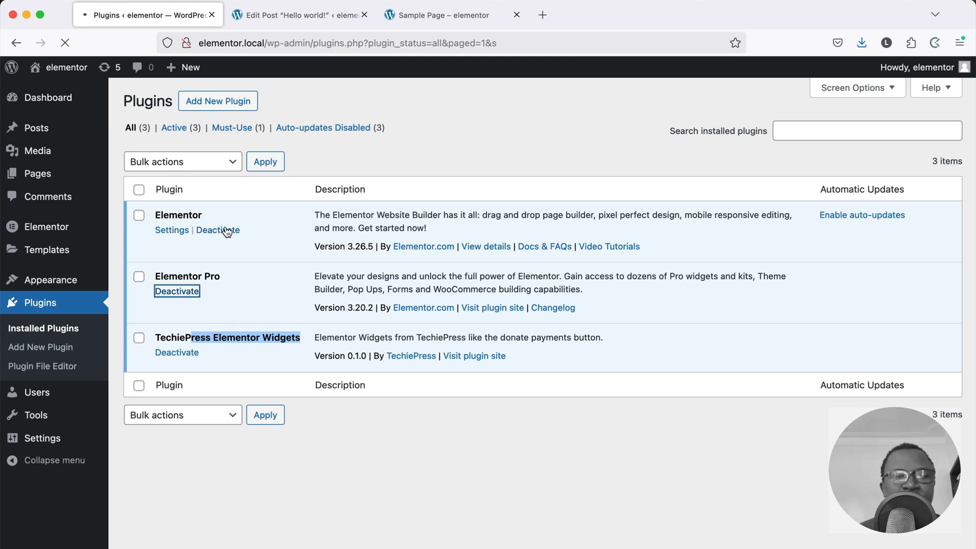
click(444, 16)
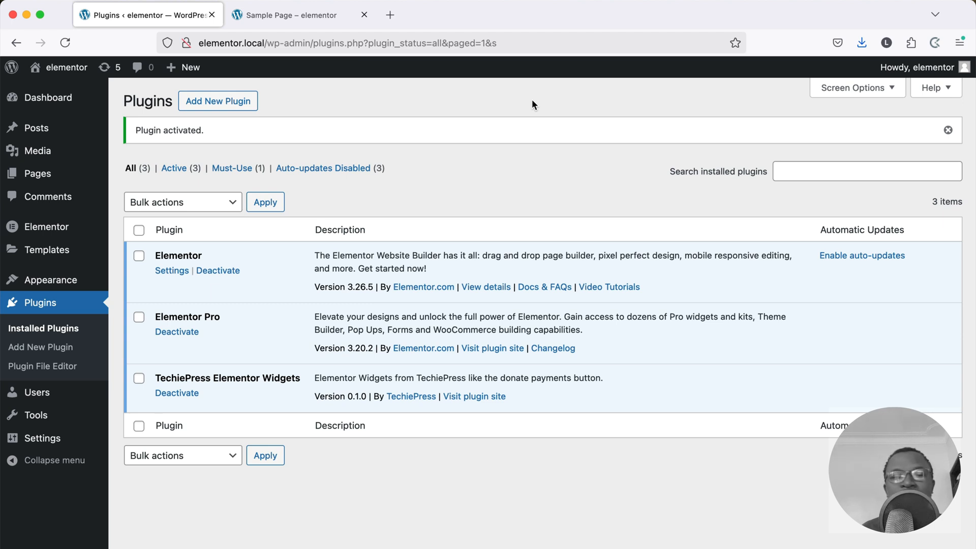
mouse_move(577, 107)
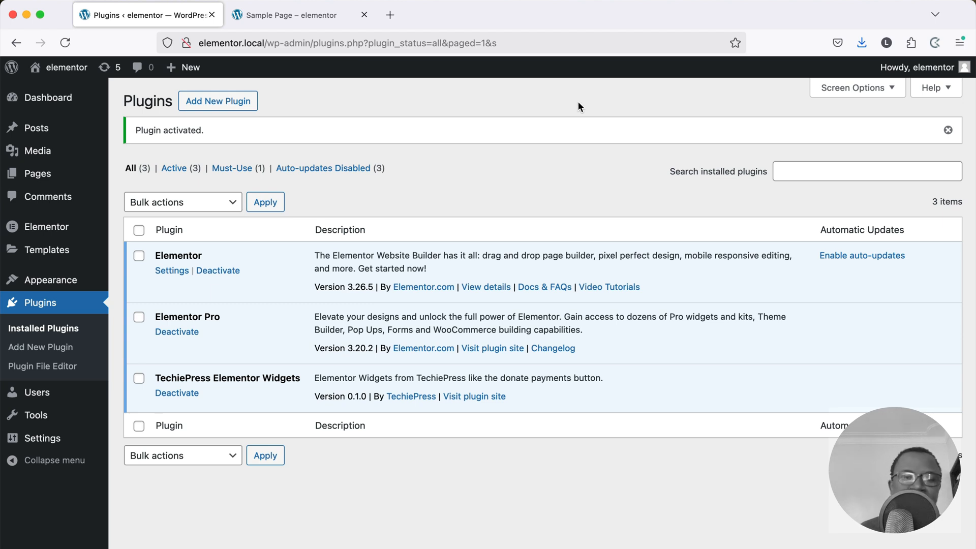
mouse_move(202, 272)
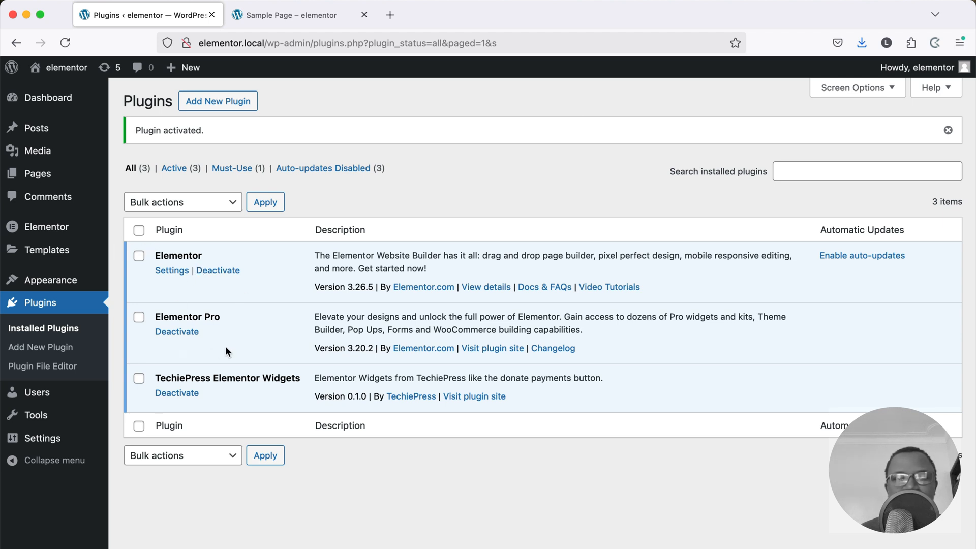
mouse_move(528, 237)
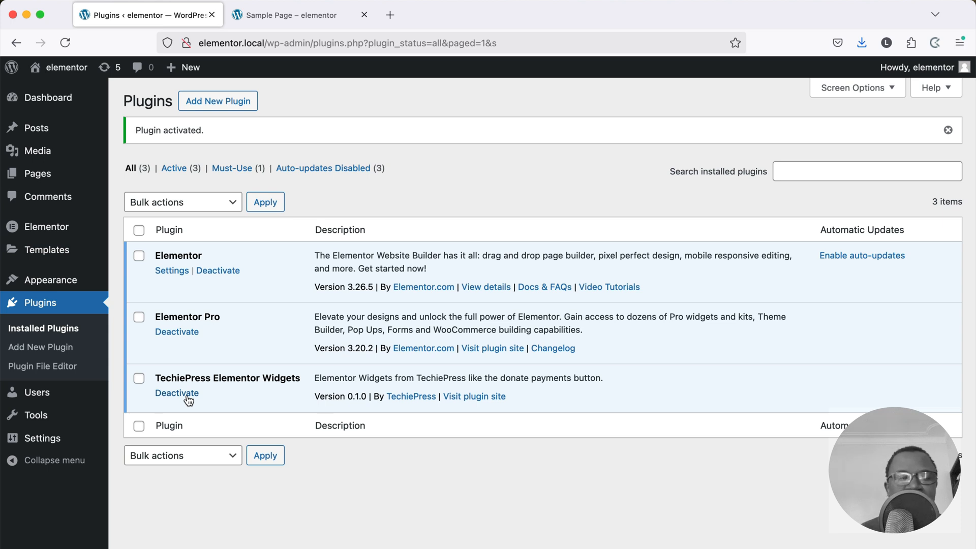
mouse_move(219, 113)
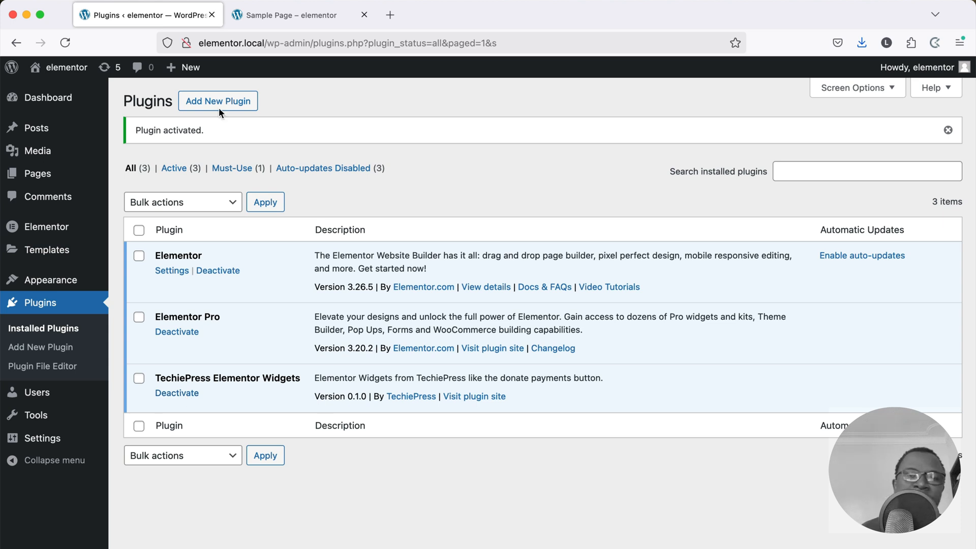
- Edit the Sample Page in Elementor, check the menu widget's Advanced Background settings, and preview it
click(290, 16)
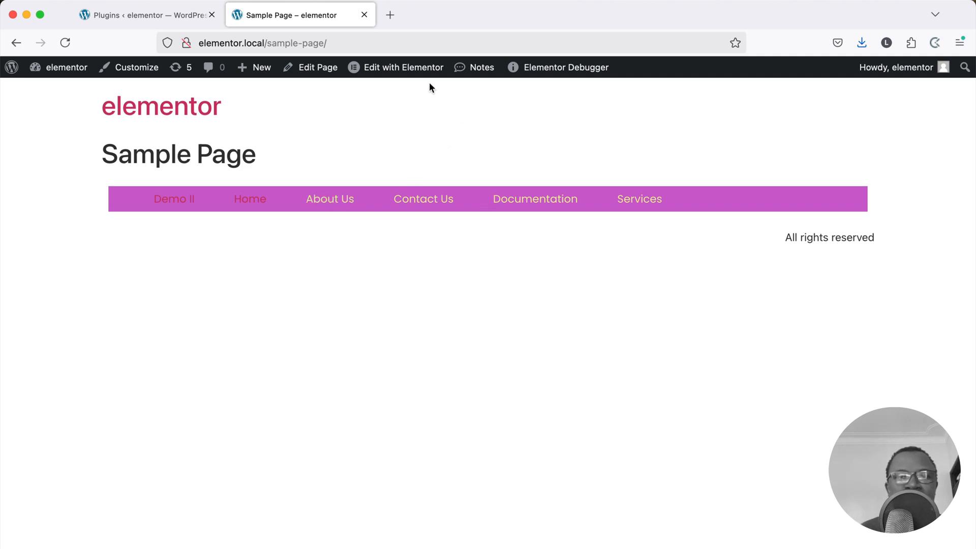
click(403, 67)
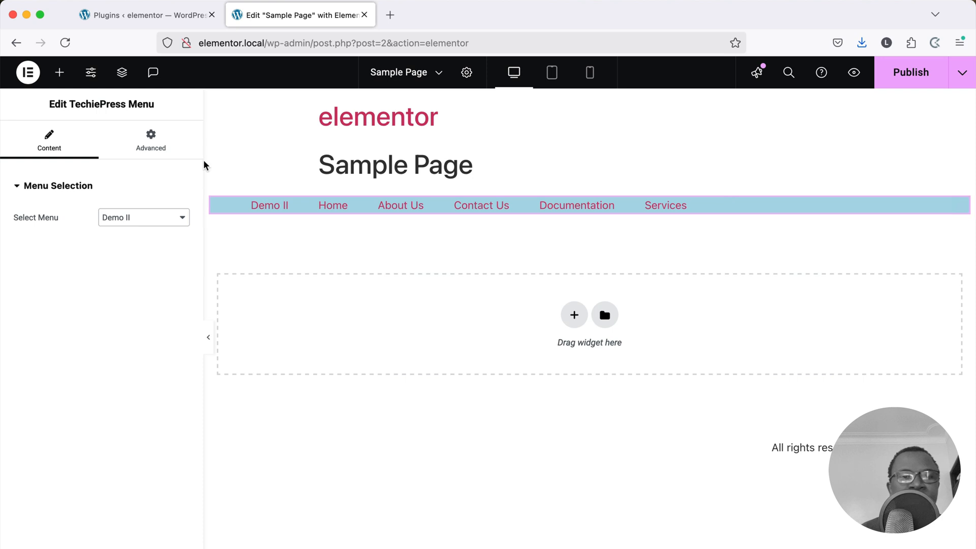
click(150, 140)
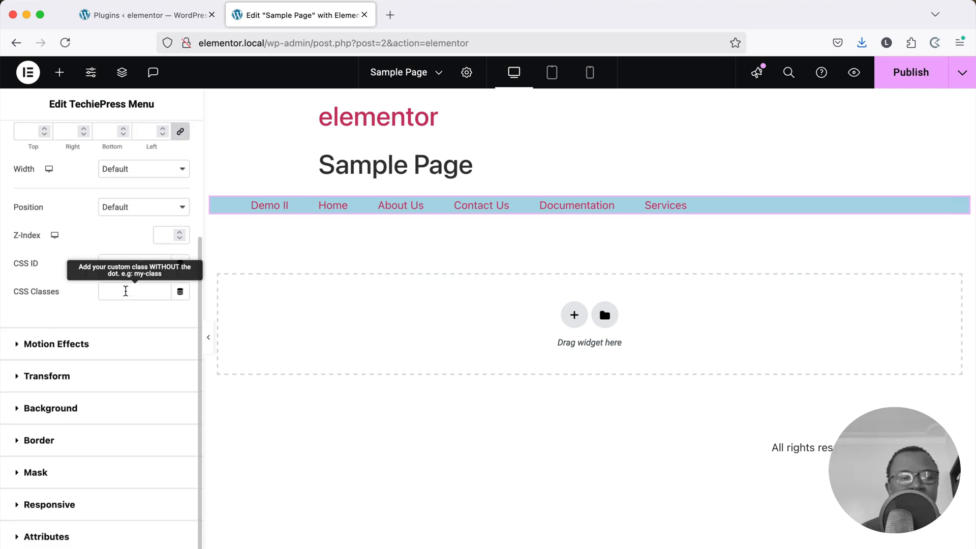
click(51, 283)
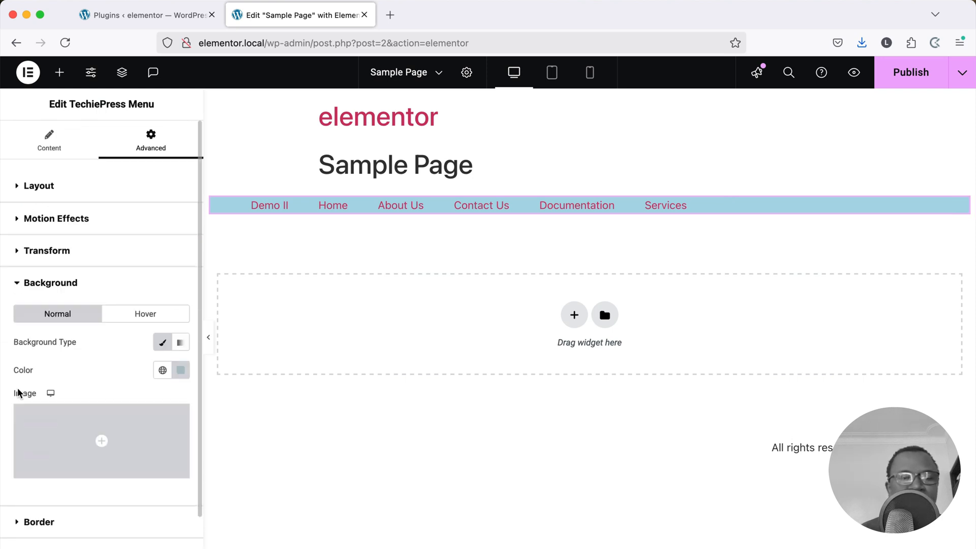
click(181, 370)
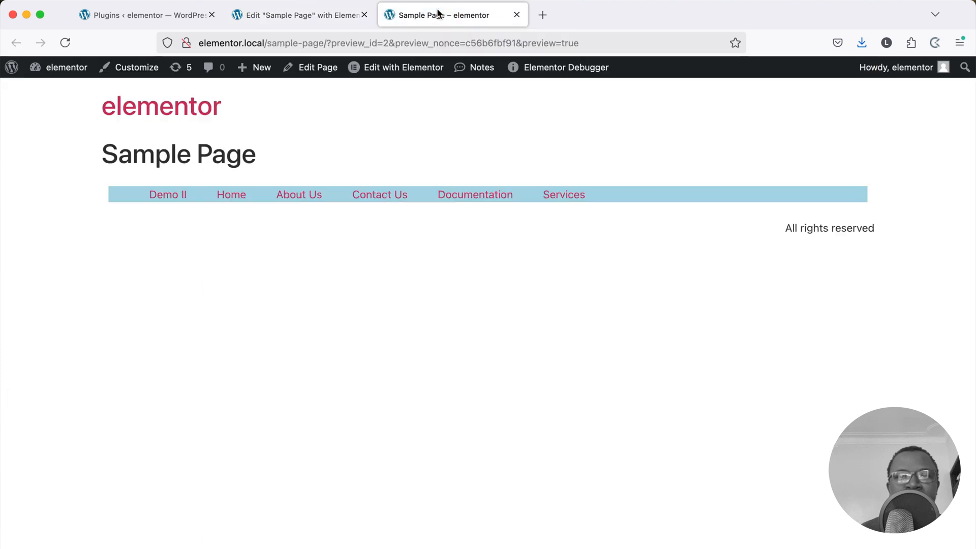
mouse_move(672, 199)
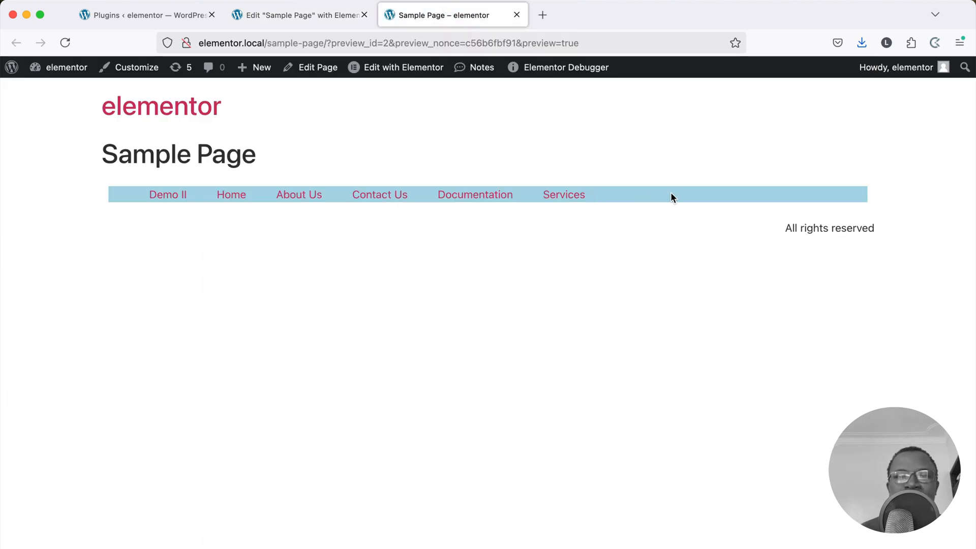
mouse_move(564, 195)
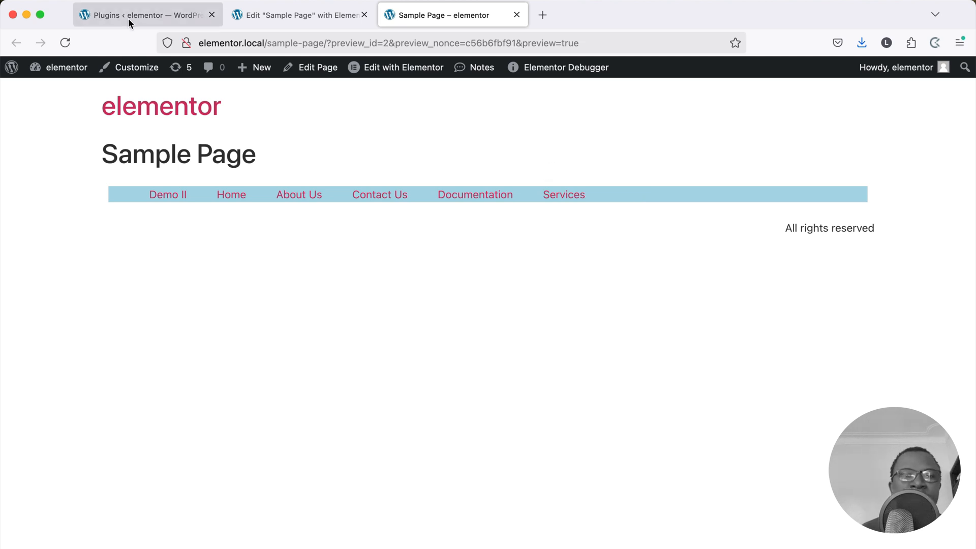
- Deactivate Elementor Pro and Elementor, skipping the deactivation feedback dialog
click(147, 15)
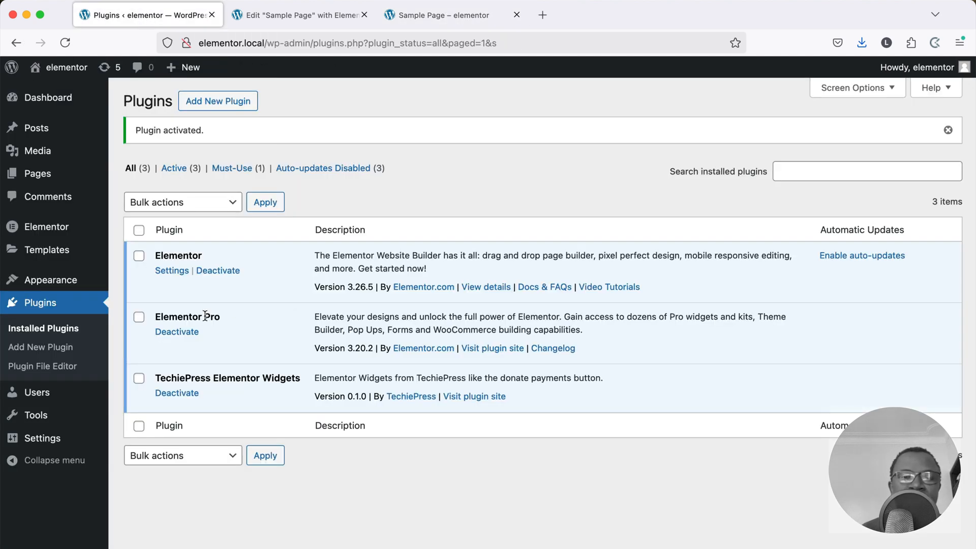
click(176, 332)
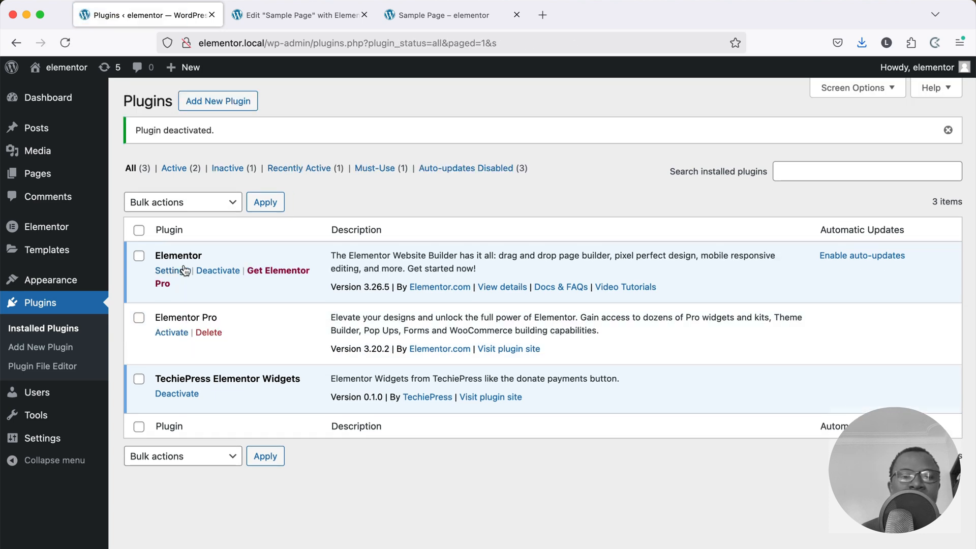
click(217, 271)
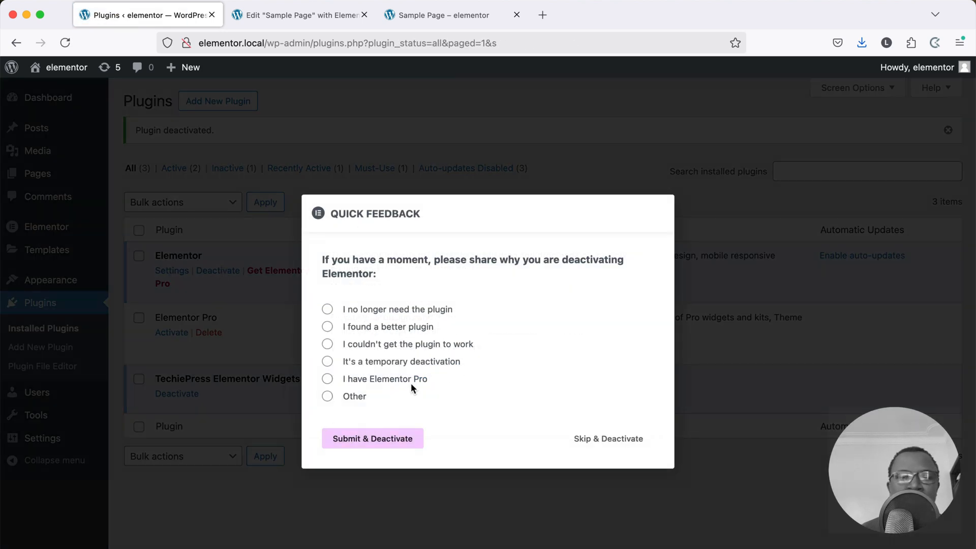
click(608, 439)
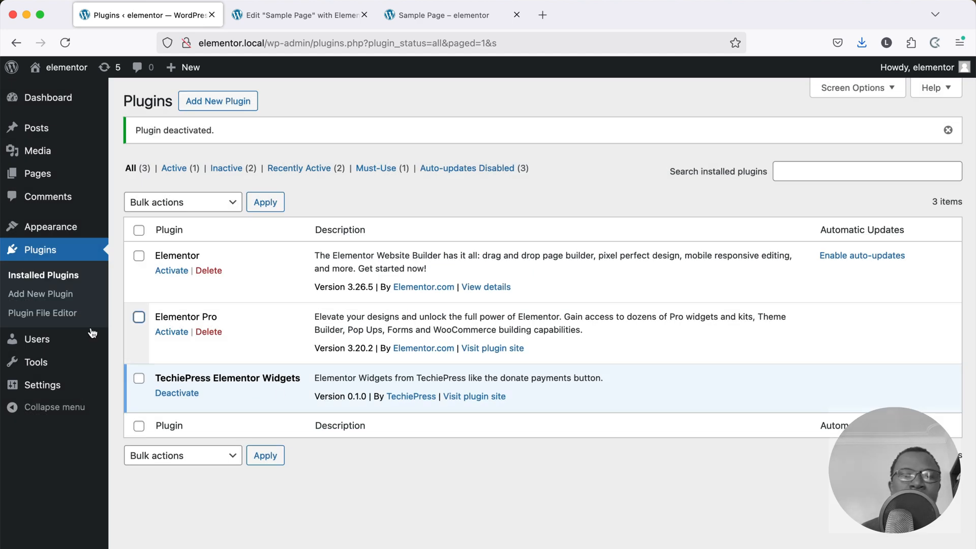
- Check the Sample Page preview and the Hello world! post, then return to the plugins list
click(442, 15)
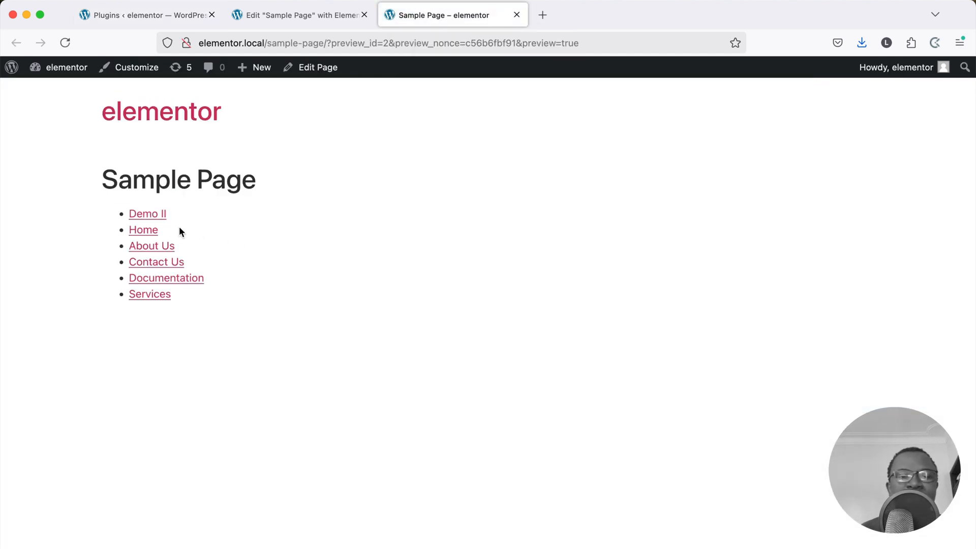
click(299, 15)
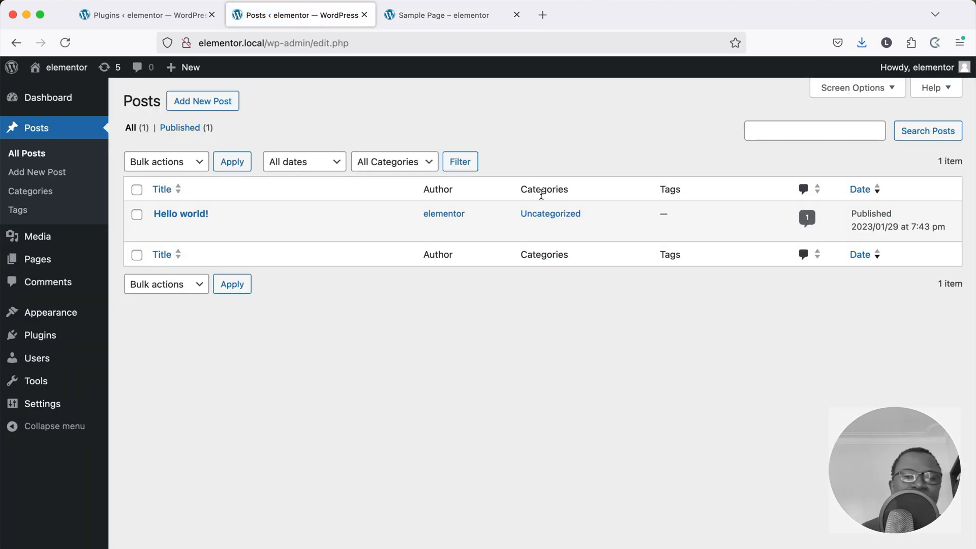
click(181, 213)
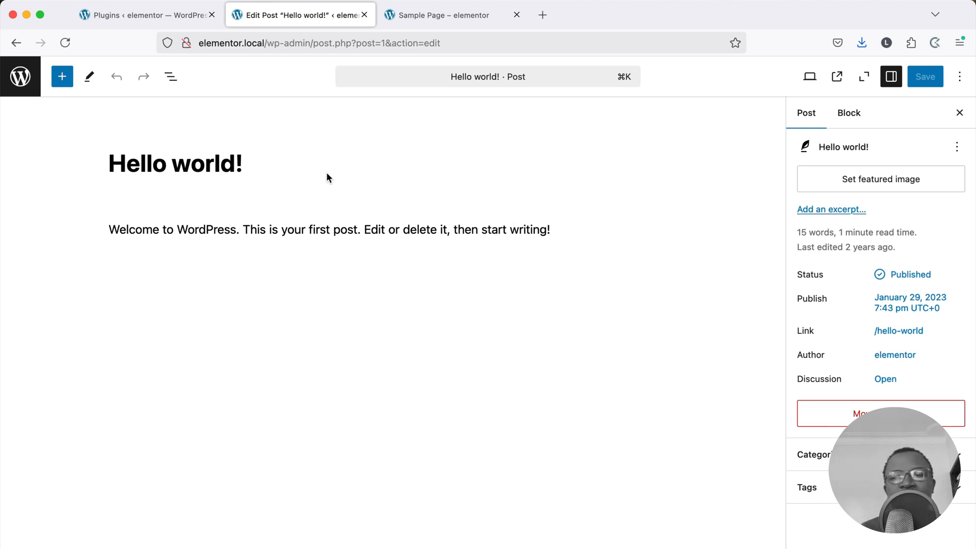
mouse_move(497, 306)
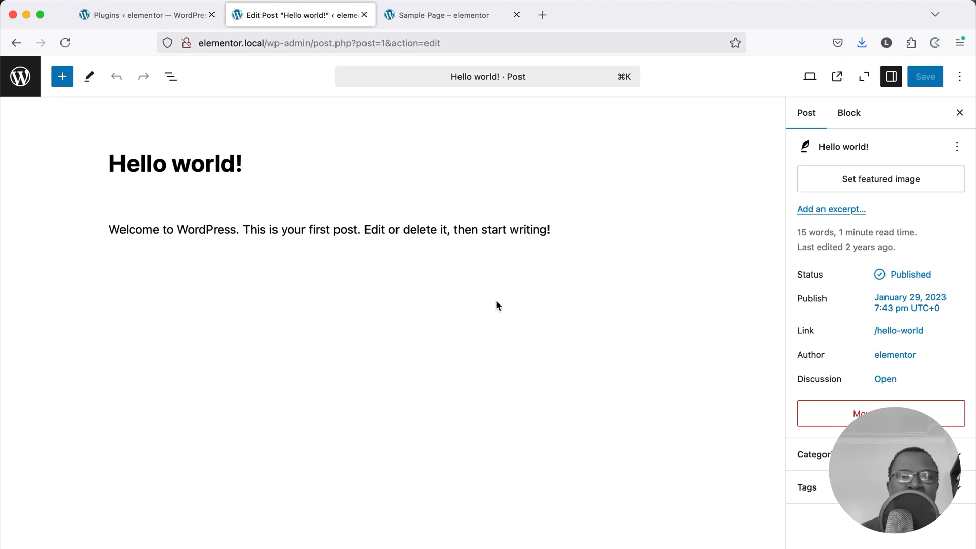
click(147, 16)
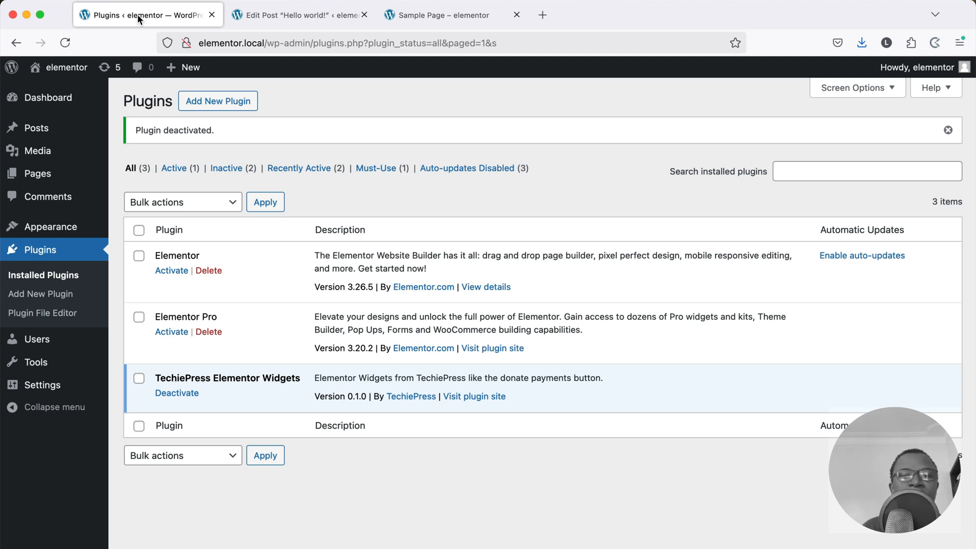
mouse_move(208, 270)
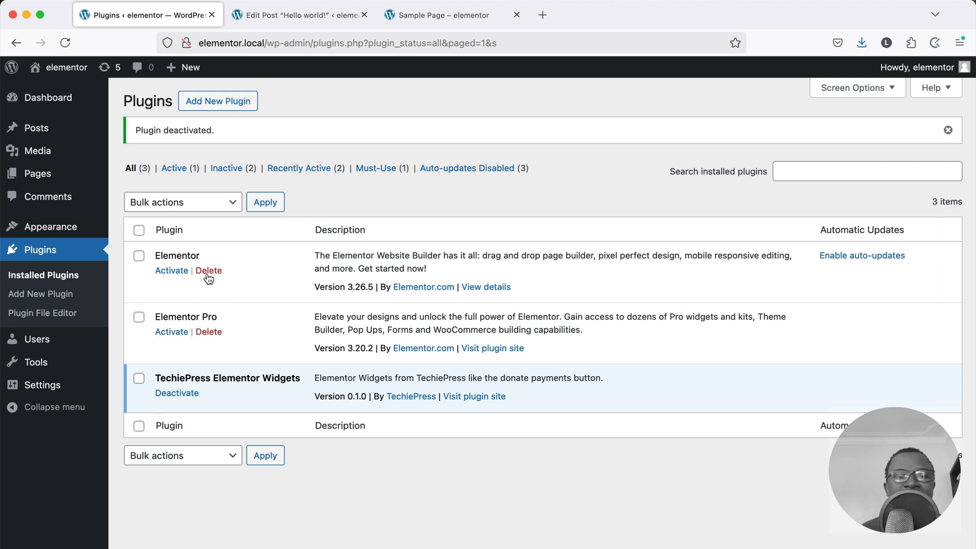
mouse_move(235, 303)
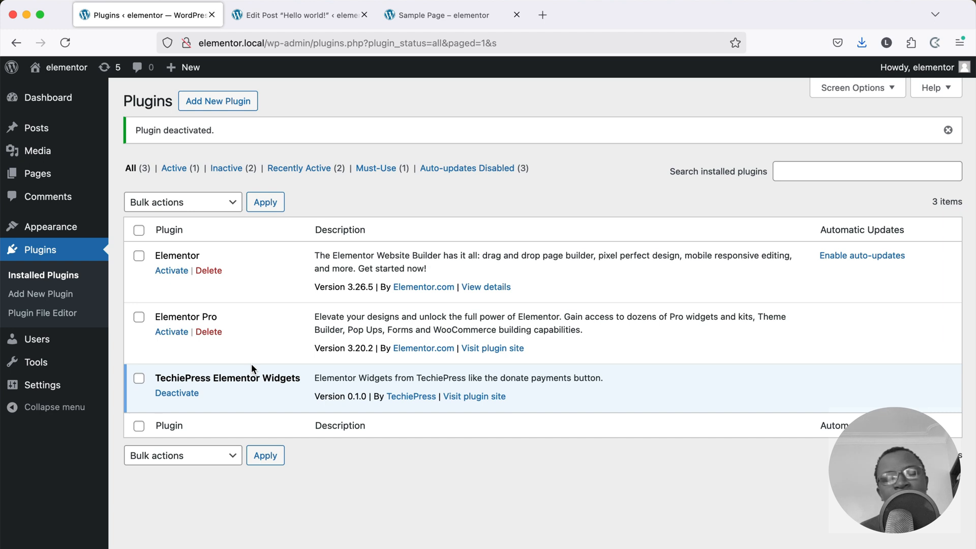
mouse_move(231, 379)
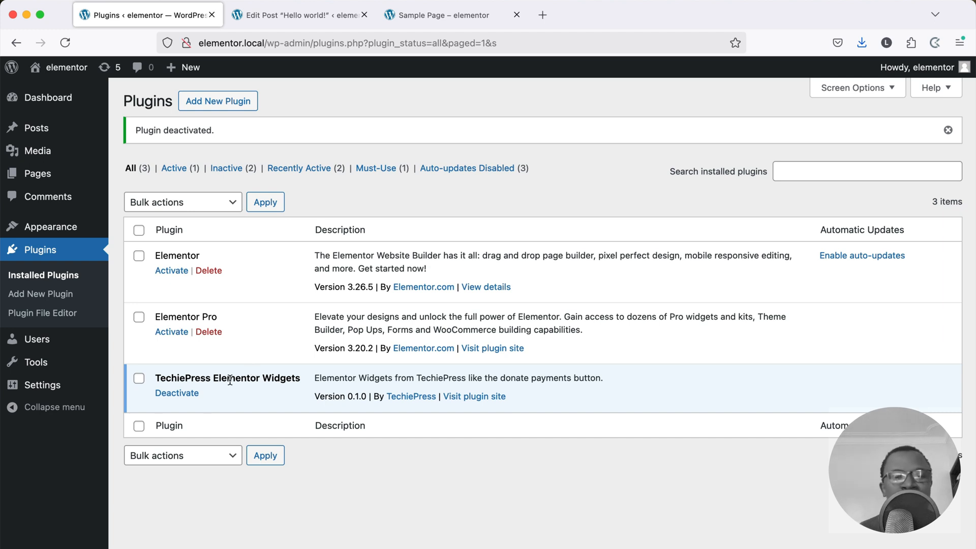
mouse_move(222, 377)
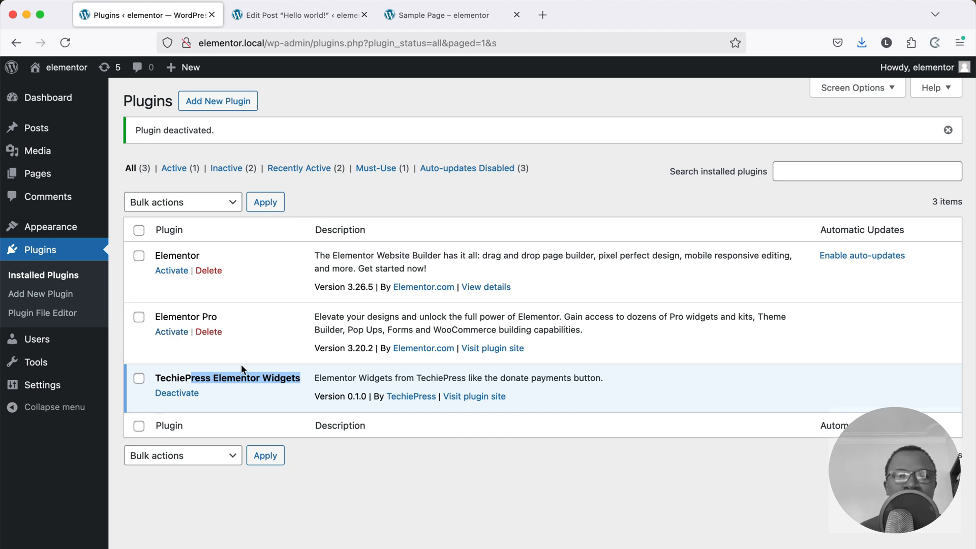
mouse_move(254, 366)
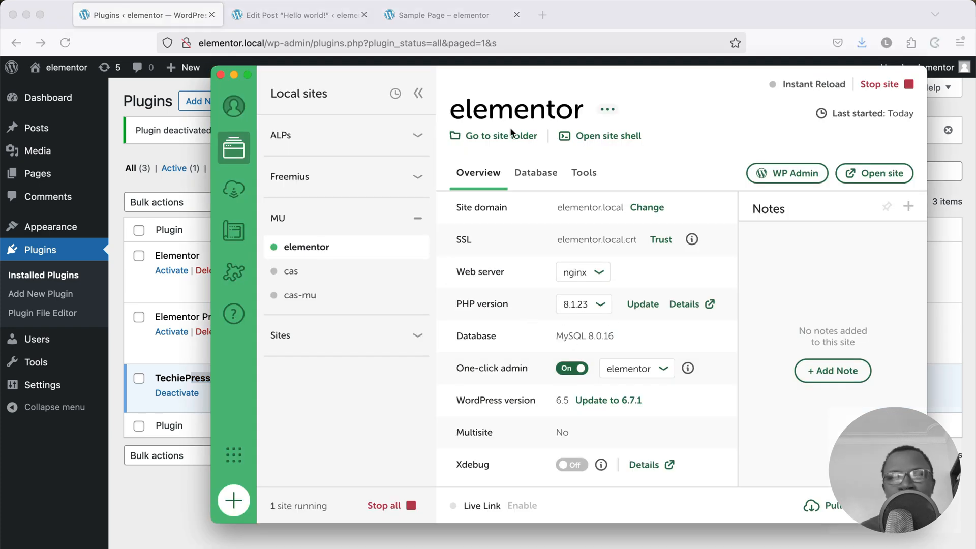
- Go to the elementor site folder from Local and open it in Visual Studio Code
click(500, 135)
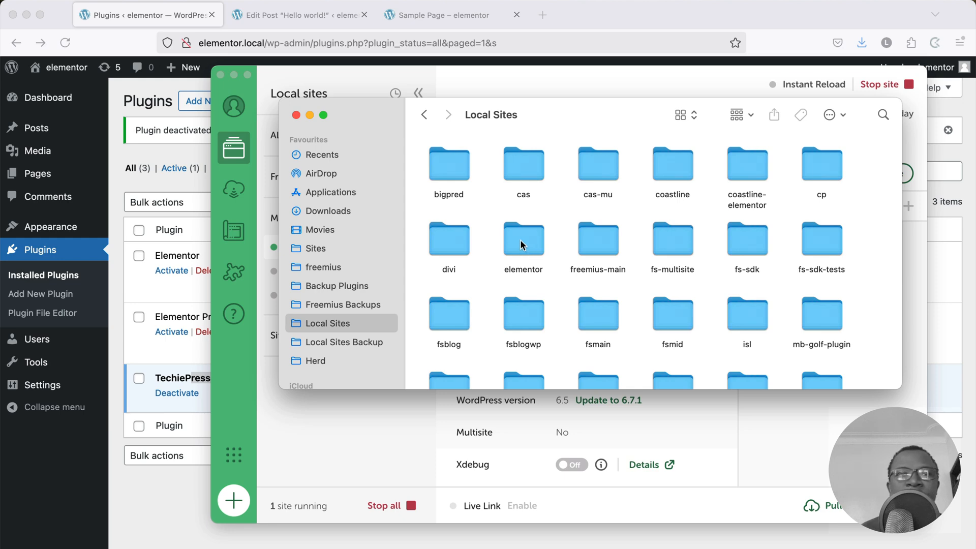
click(522, 240)
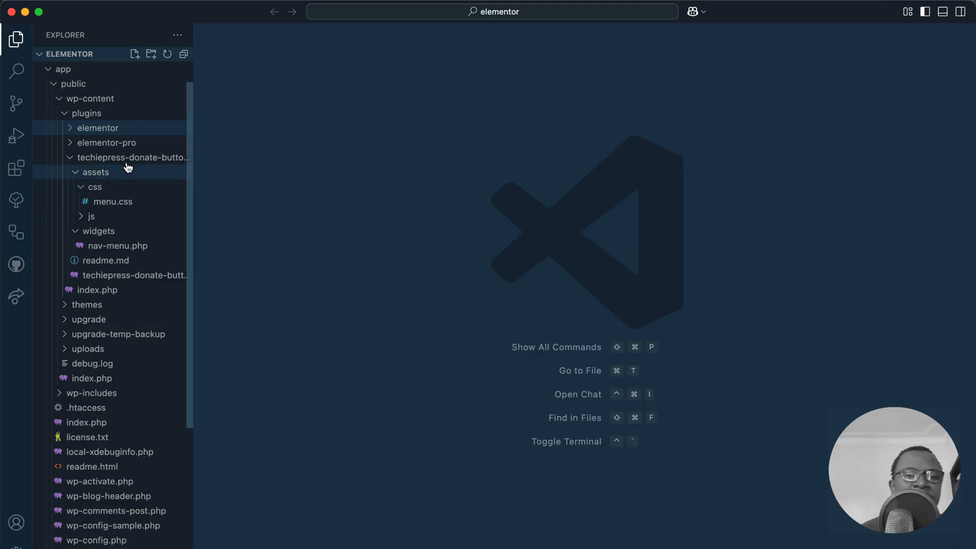
mouse_move(131, 157)
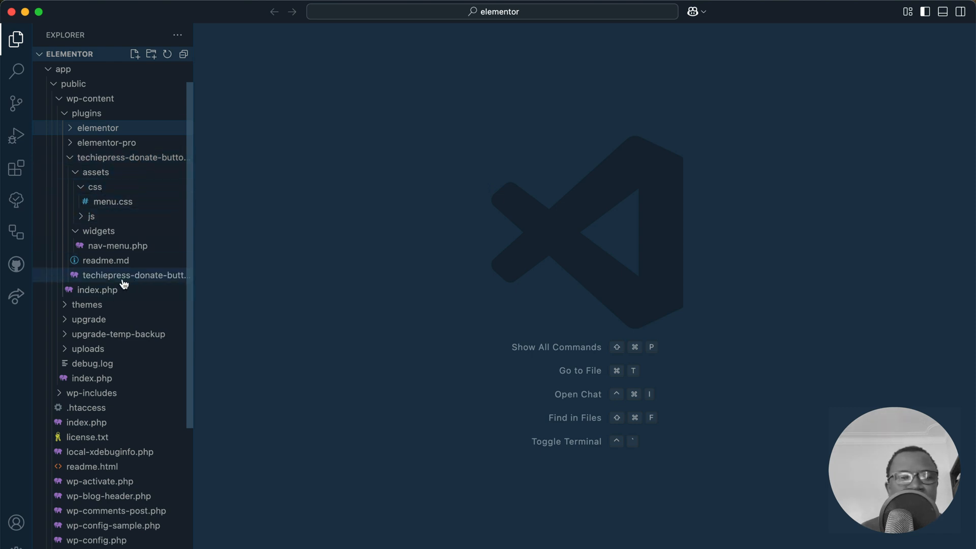
- Add a 'Requires Plugins: elementor' line after the License line in techiepress-donate-button-widget.php
double_click(134, 274)
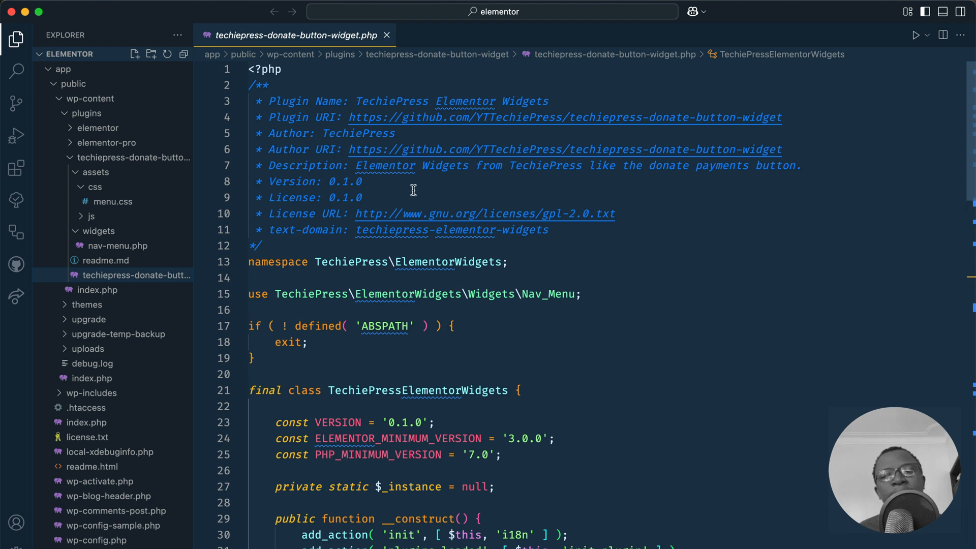
click(364, 197)
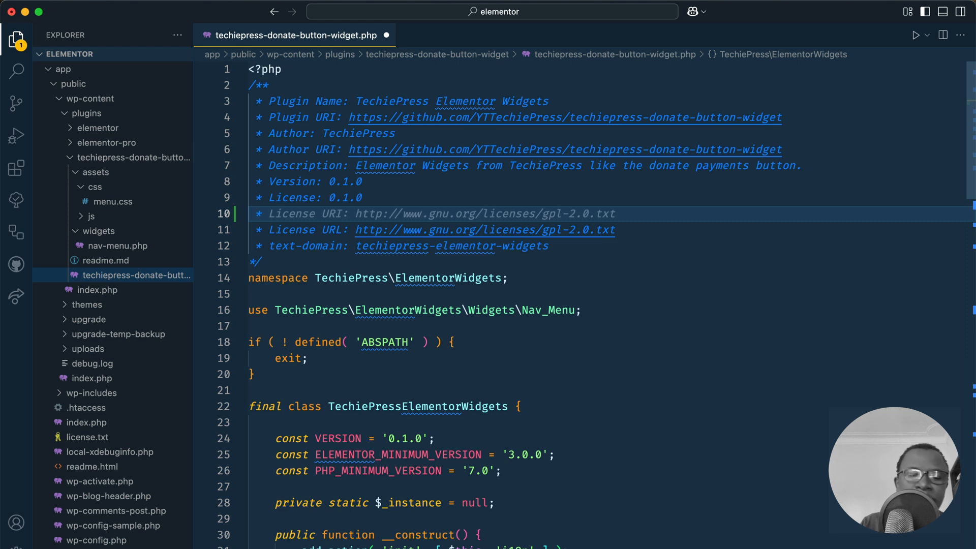
text(Requires Plugins:)
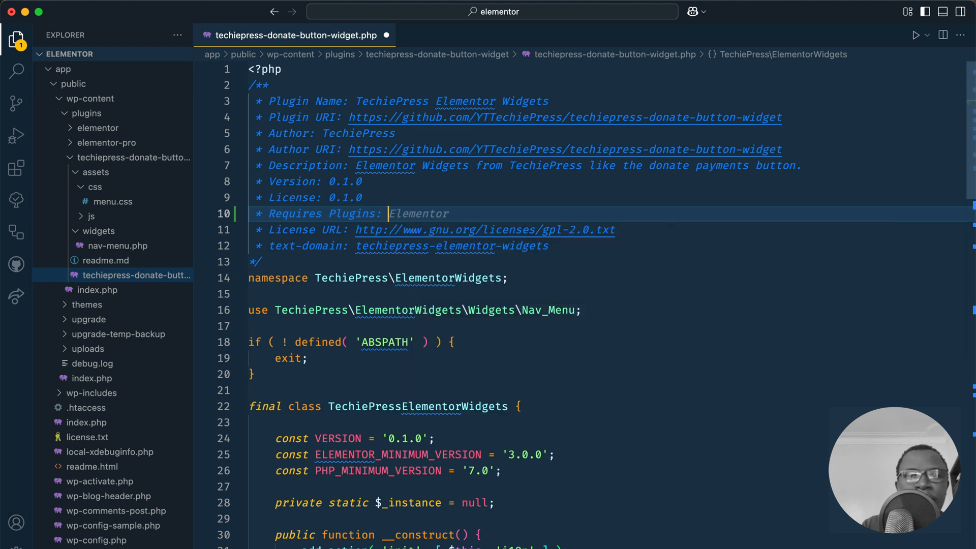
text(eleme)
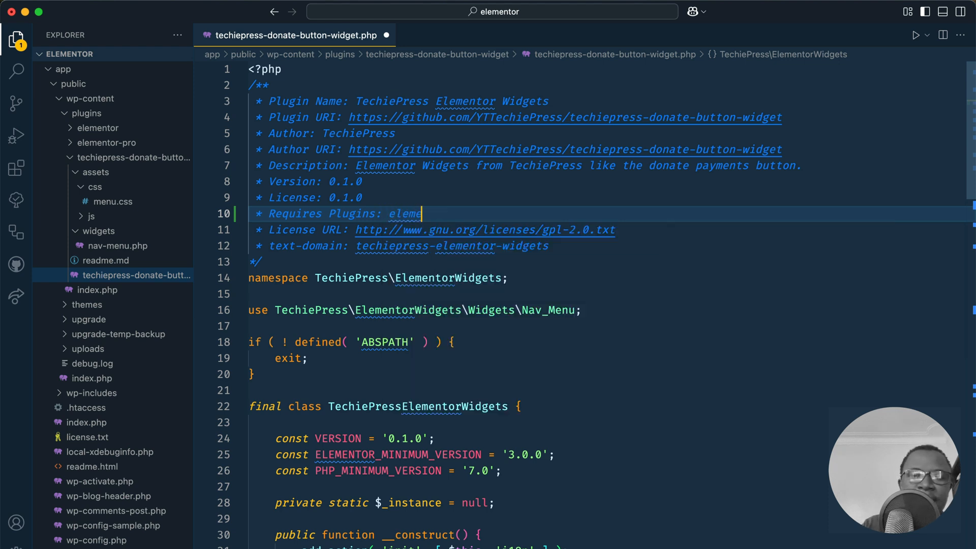
text(ntor)
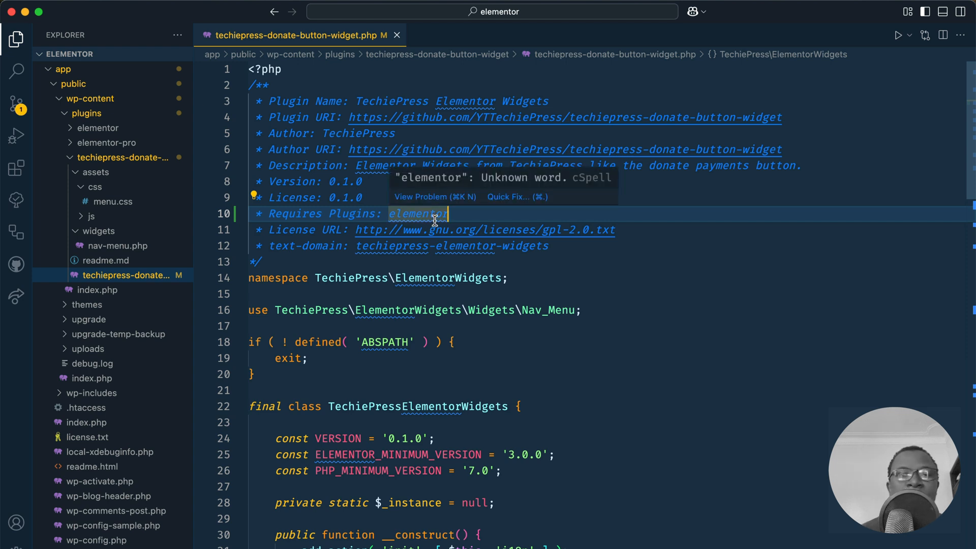
mouse_move(471, 221)
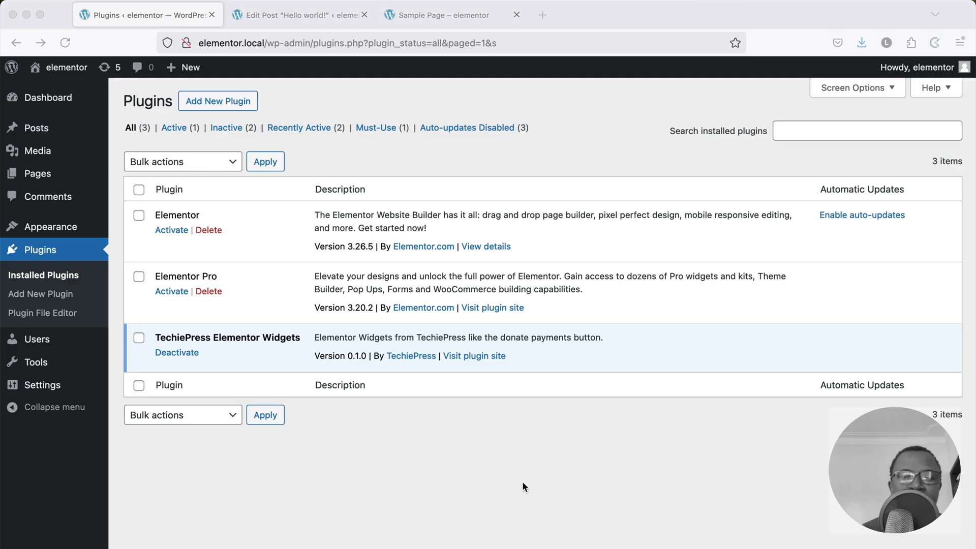
- Reload the plugins list to show TechiePress Elementor Widgets requiring Elementor with a missing-dependency warning
click(65, 42)
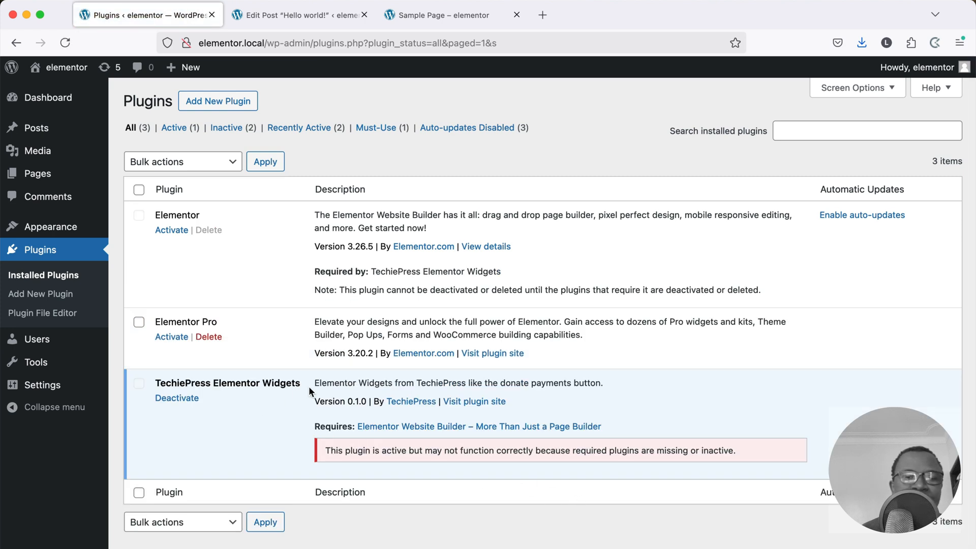
mouse_move(334, 450)
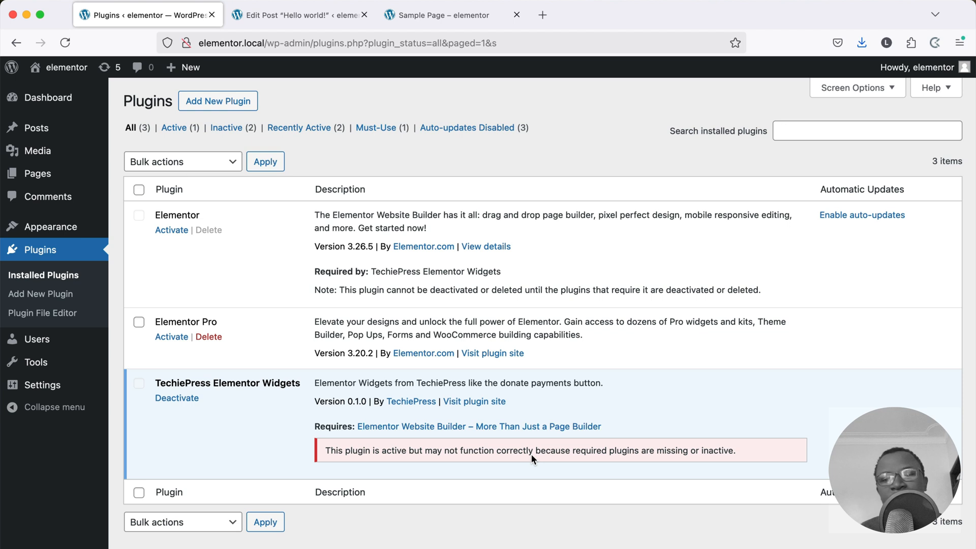
mouse_move(657, 450)
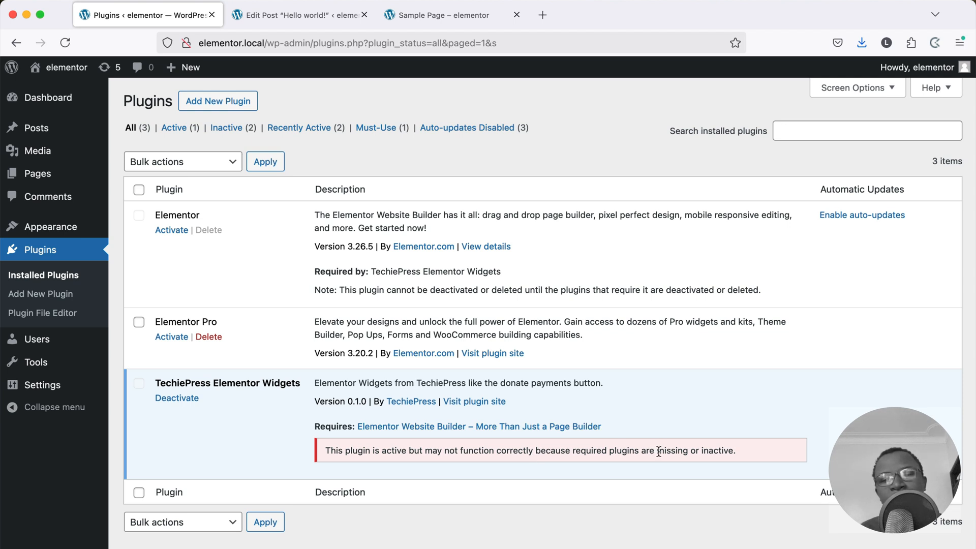
mouse_move(738, 459)
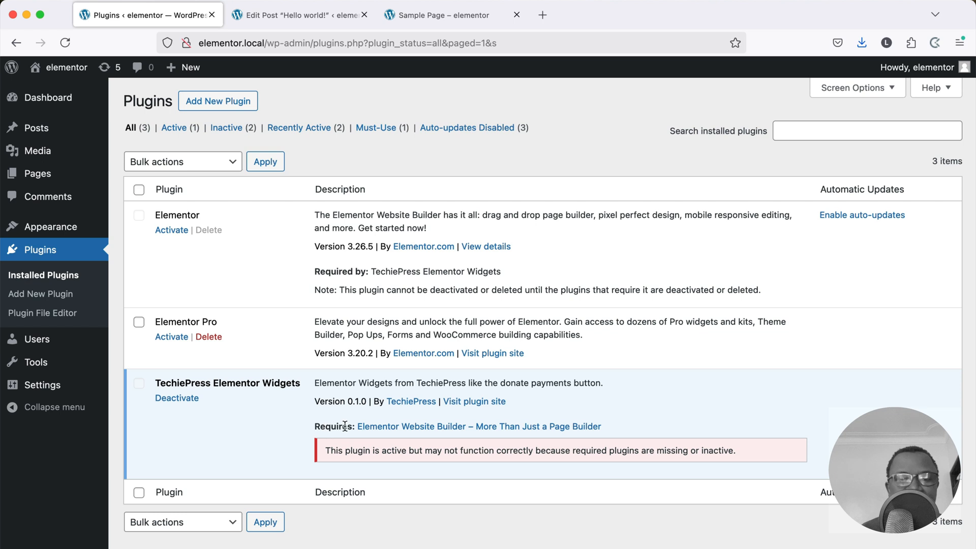
mouse_move(565, 432)
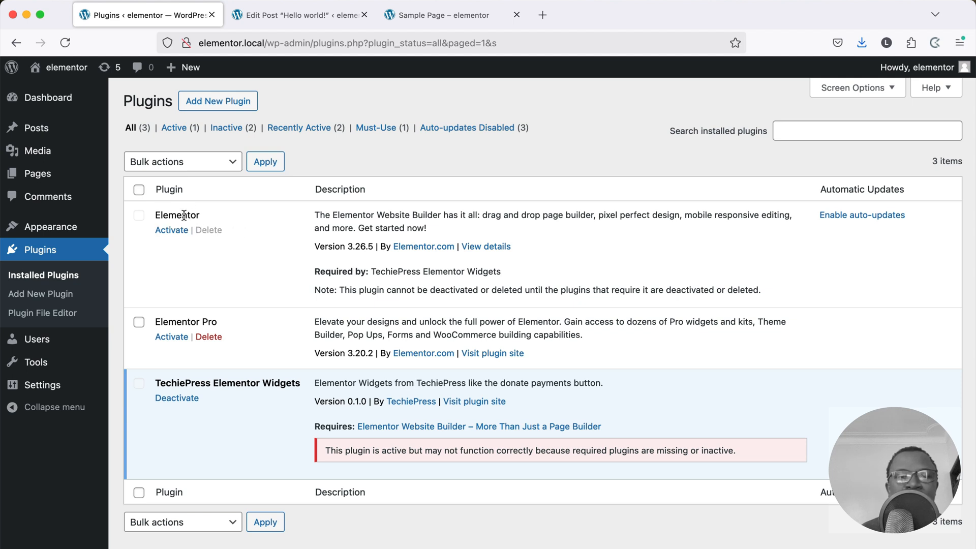
mouse_move(208, 229)
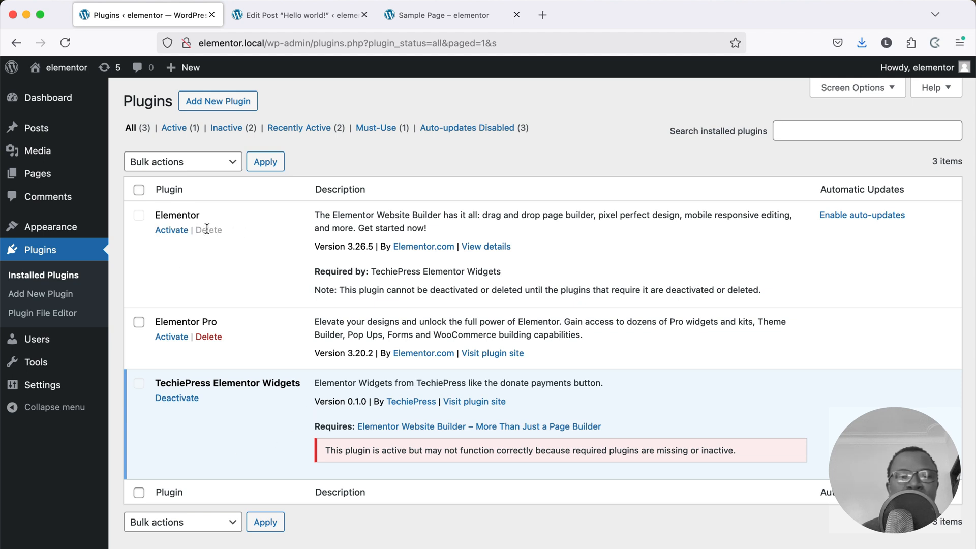
mouse_move(176, 398)
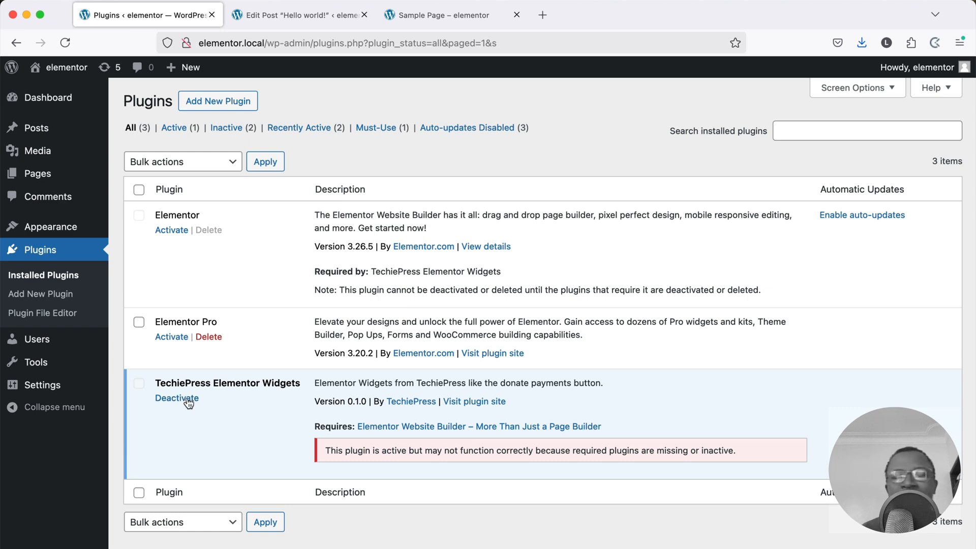
- Deactivate TechiePress Elementor Widgets, activate Elementor, then activate TechiePress Elementor Widgets
click(176, 397)
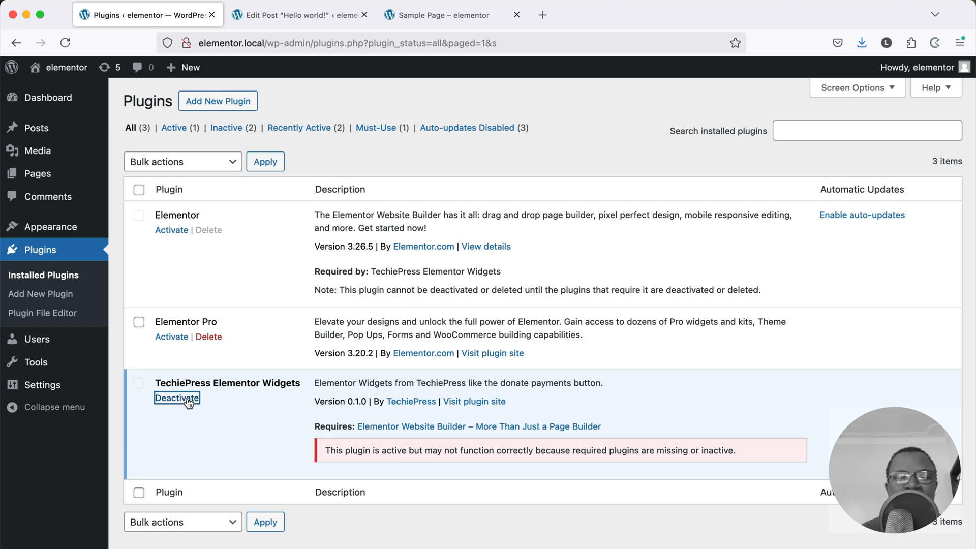
click(176, 397)
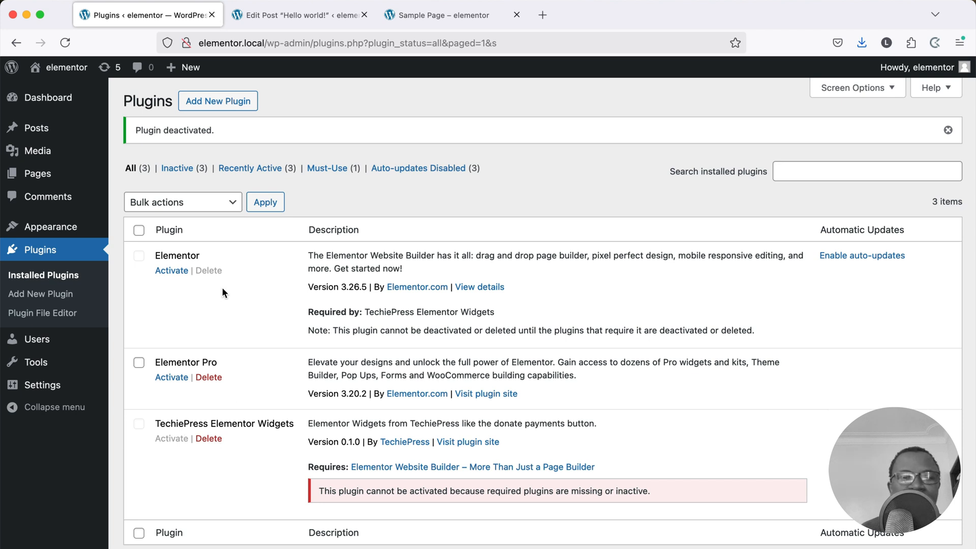
mouse_move(617, 487)
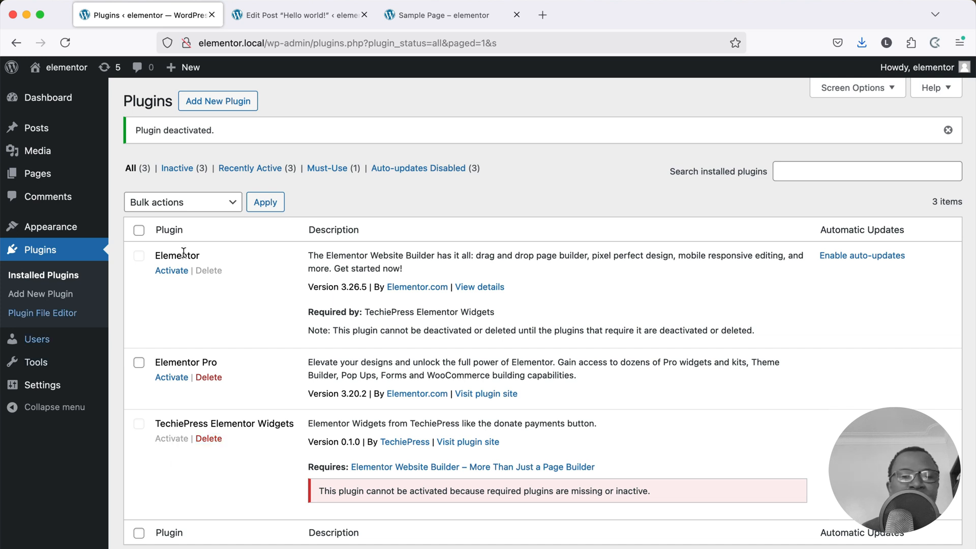
click(171, 271)
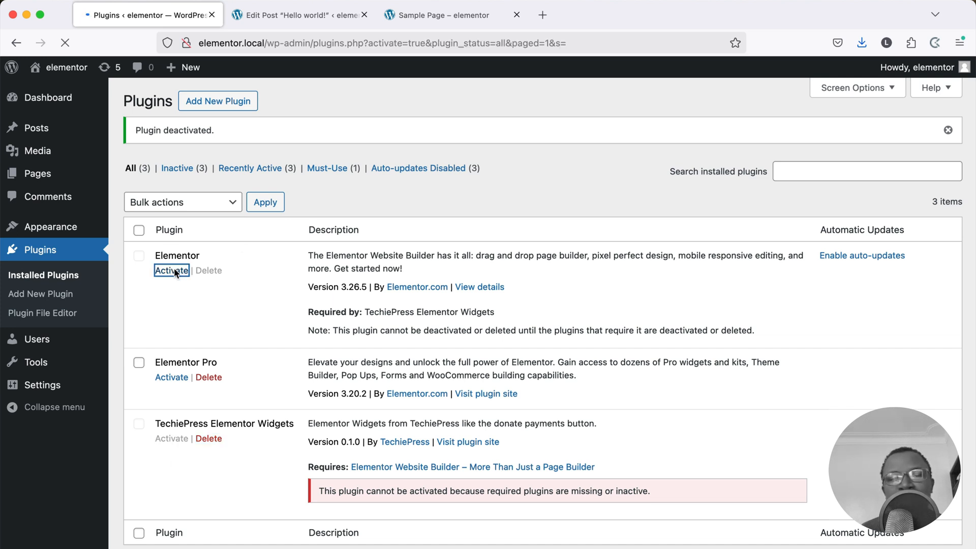
click(172, 271)
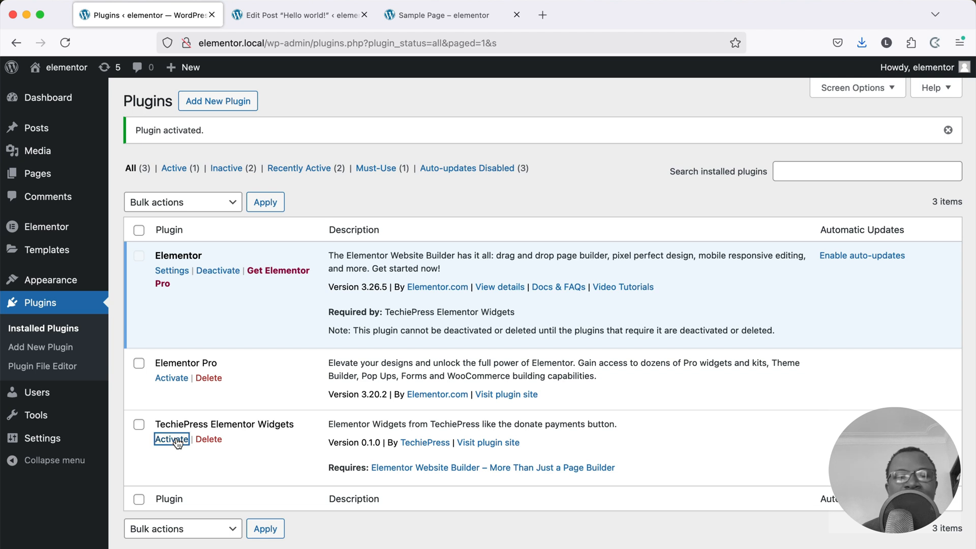
click(171, 440)
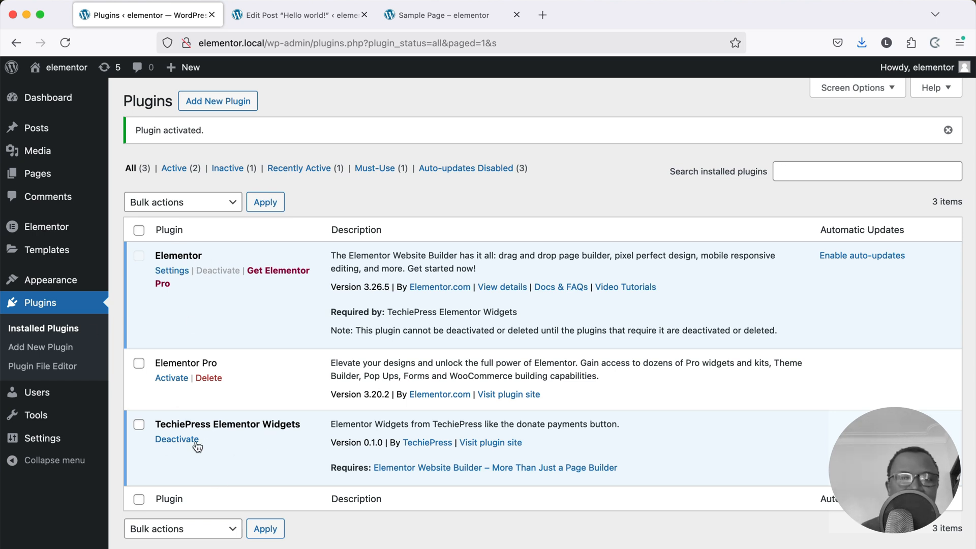
mouse_move(408, 365)
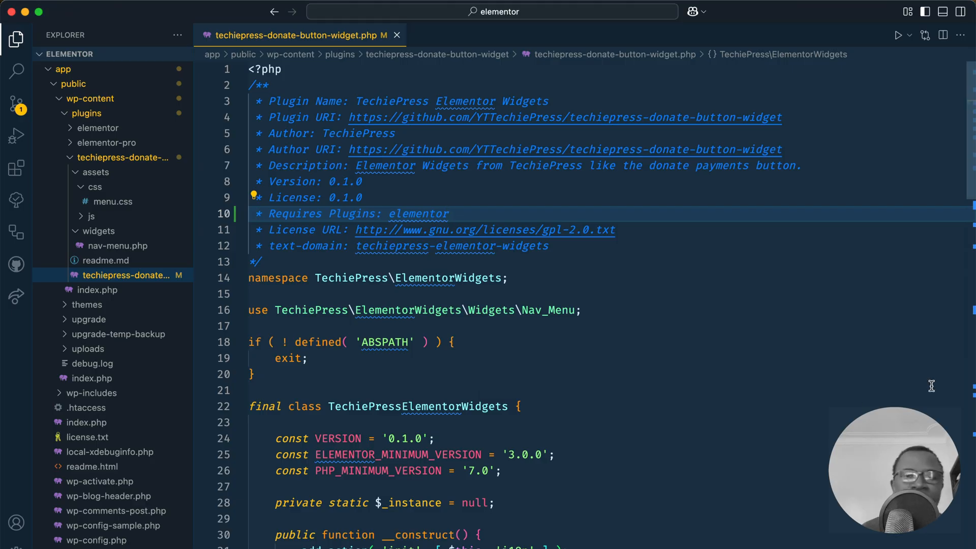
- Append ',elementor-pro' to the Requires Plugins: elementor header line
text(,elementor-pro)
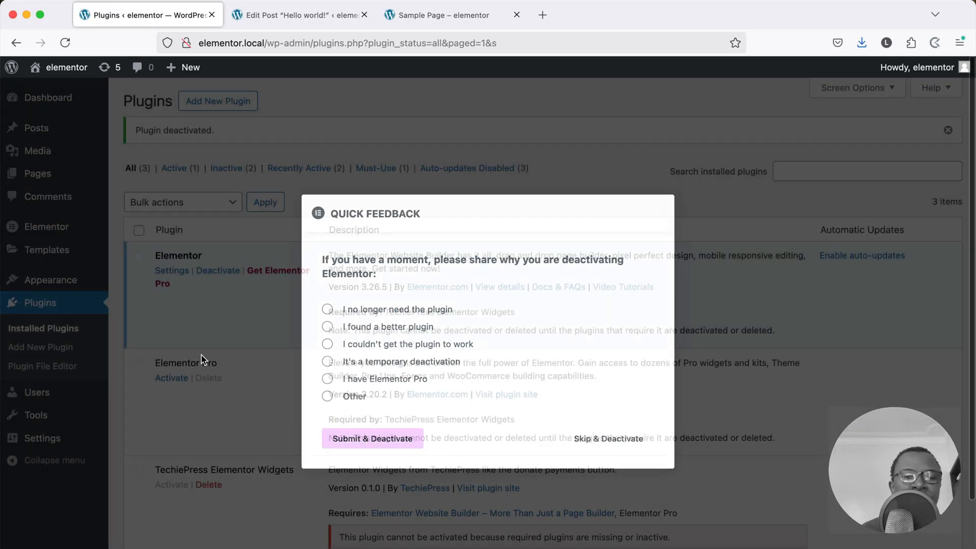
- Choose Skip & Deactivate in Elementor's Quick Feedback dialog, leaving all three plugins inactive
click(372, 438)
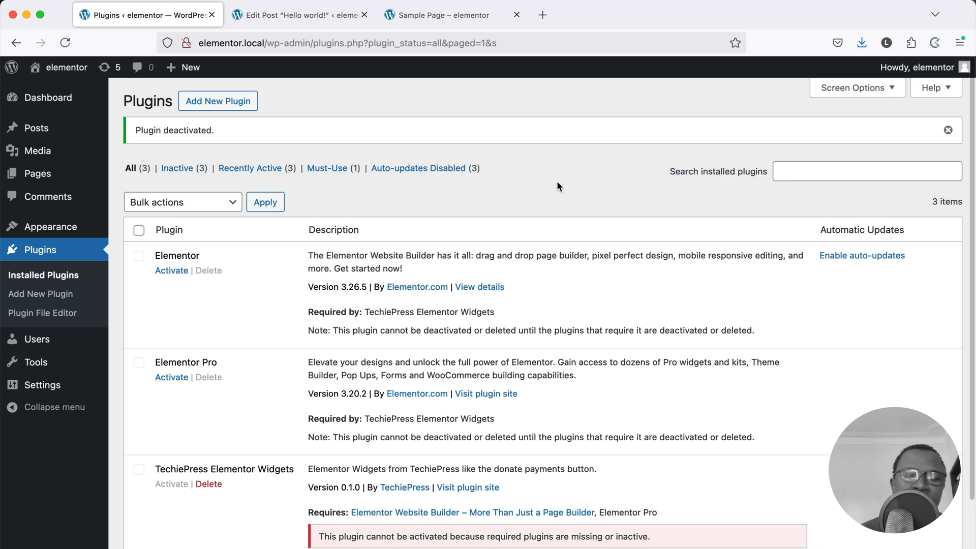
click(947, 131)
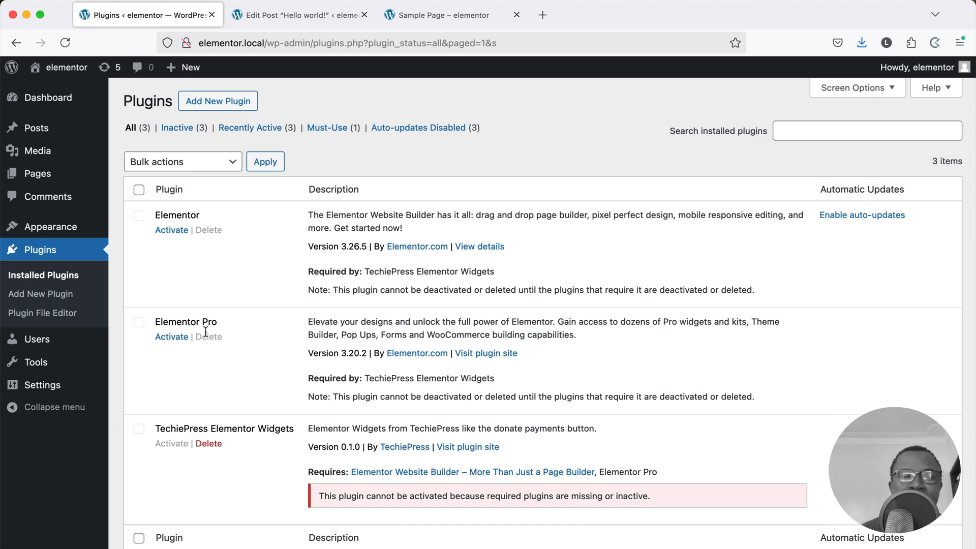
mouse_move(171, 230)
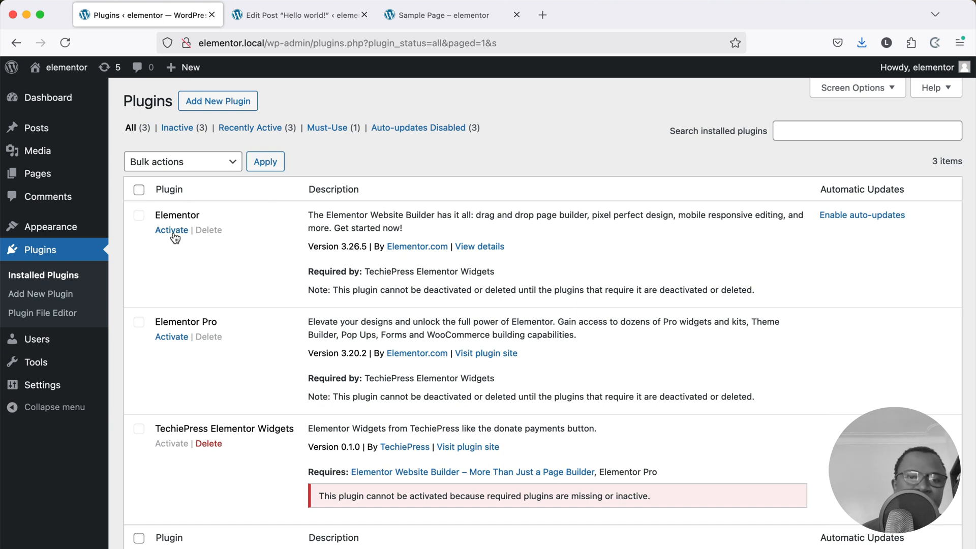
- Activate Elementor, Elementor Pro and TechiePress Elementor Widgets, then try Elementor Pro's greyed Deactivate link
click(171, 230)
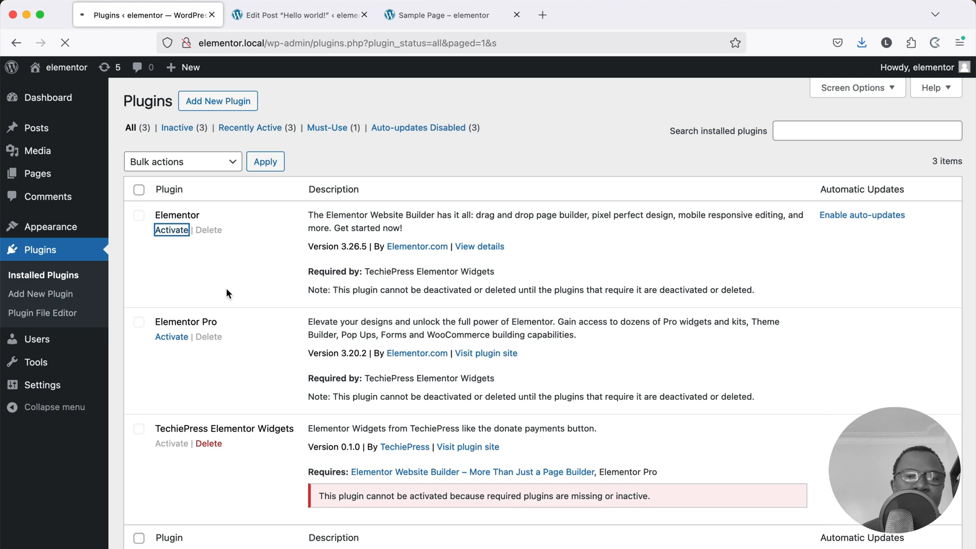
click(171, 230)
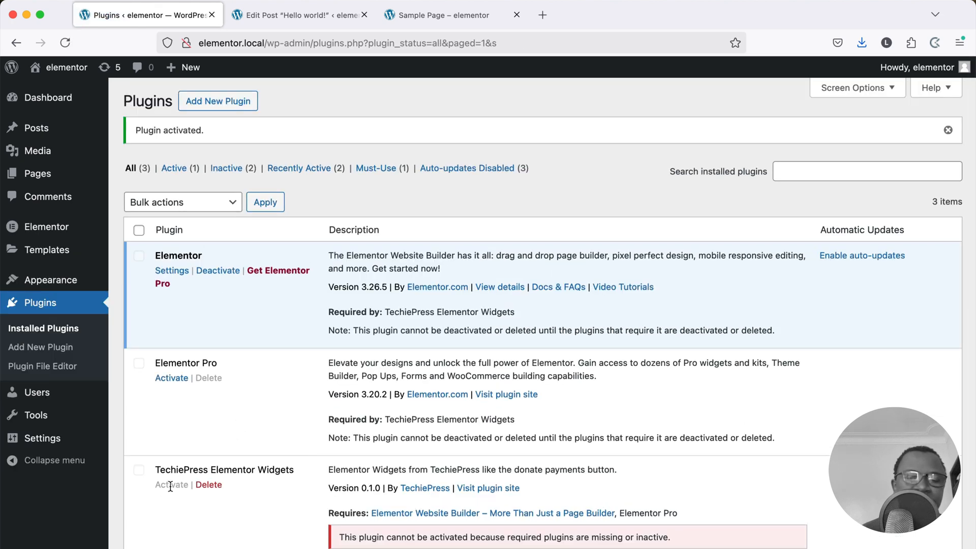
mouse_move(166, 388)
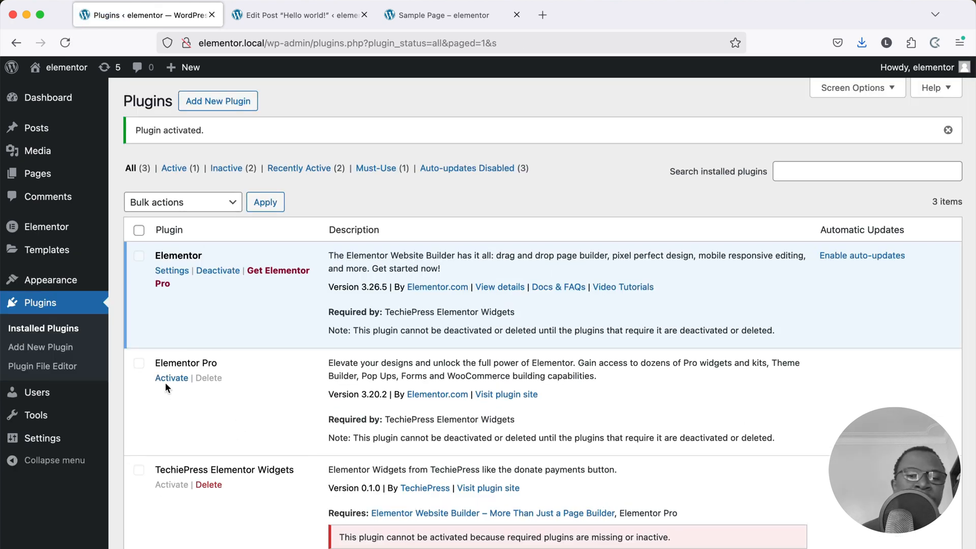
click(171, 378)
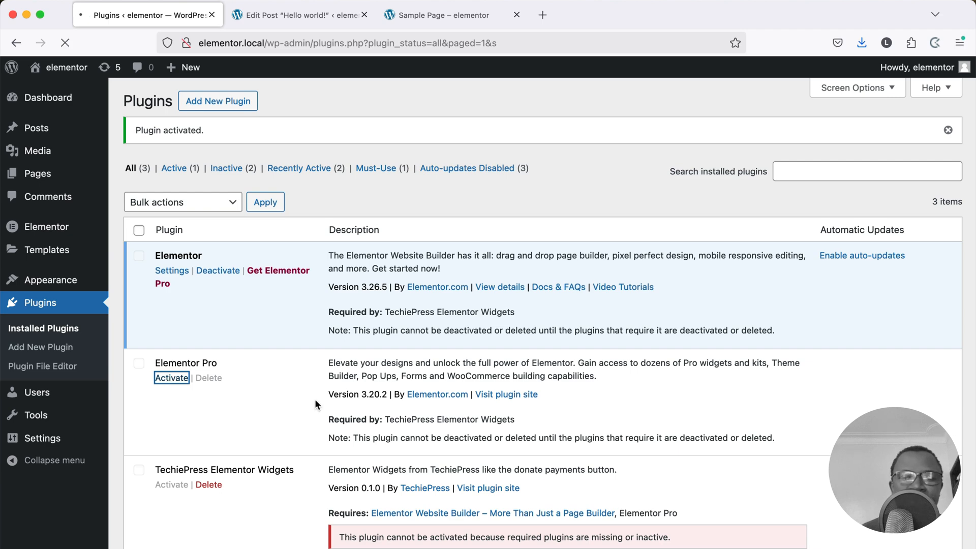
click(171, 378)
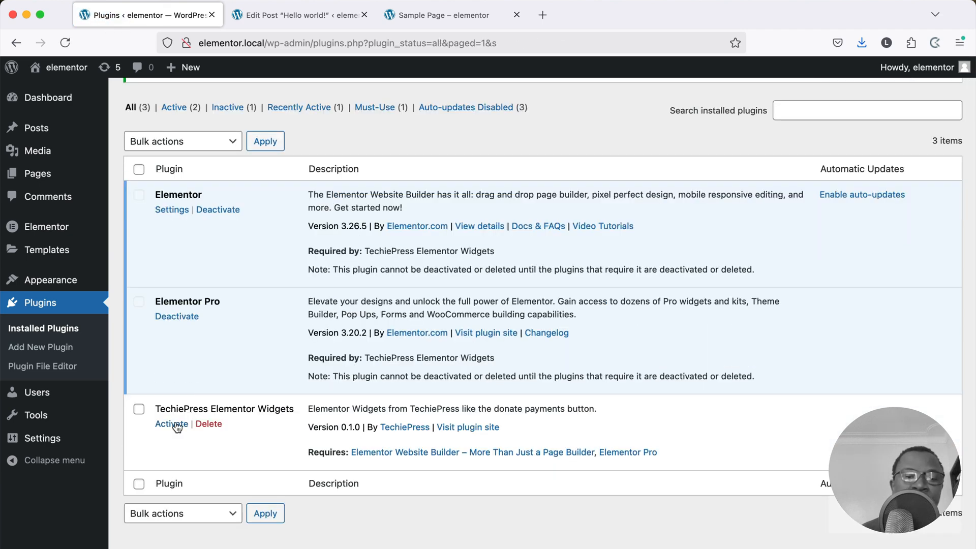
click(170, 423)
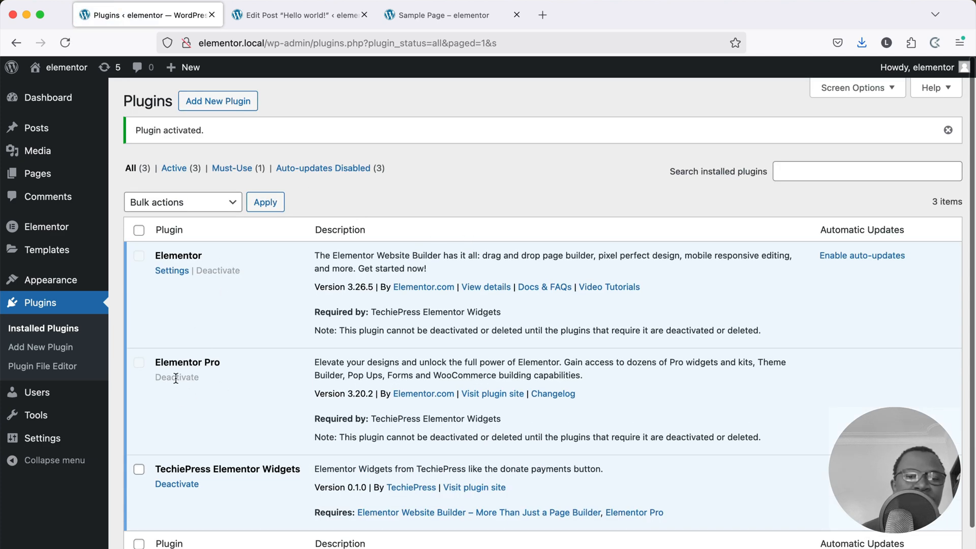
click(175, 484)
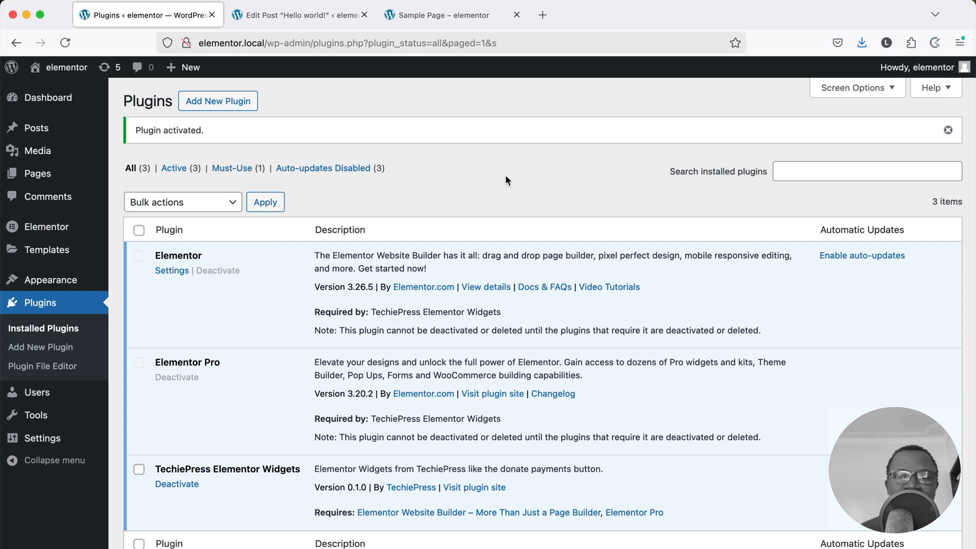
mouse_move(241, 280)
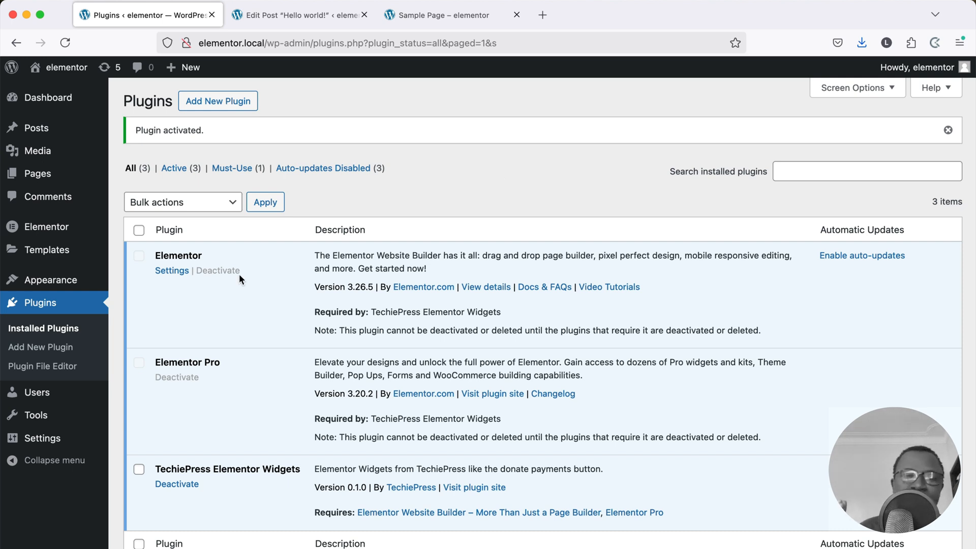
mouse_move(238, 282)
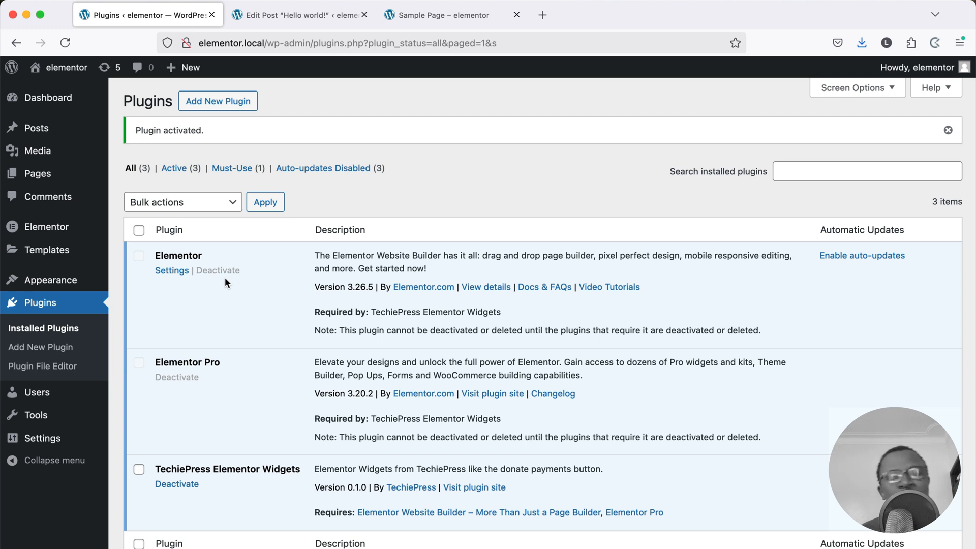
mouse_move(192, 379)
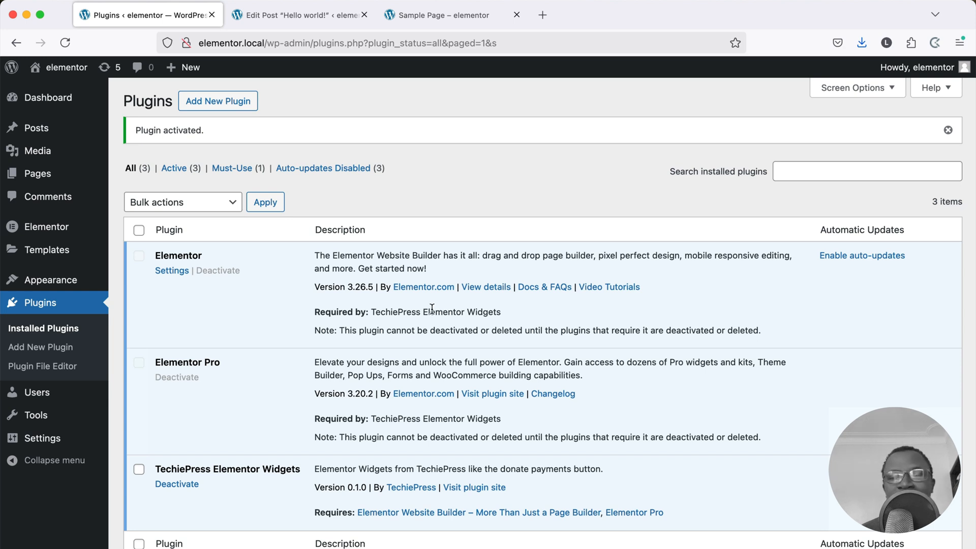
mouse_move(382, 307)
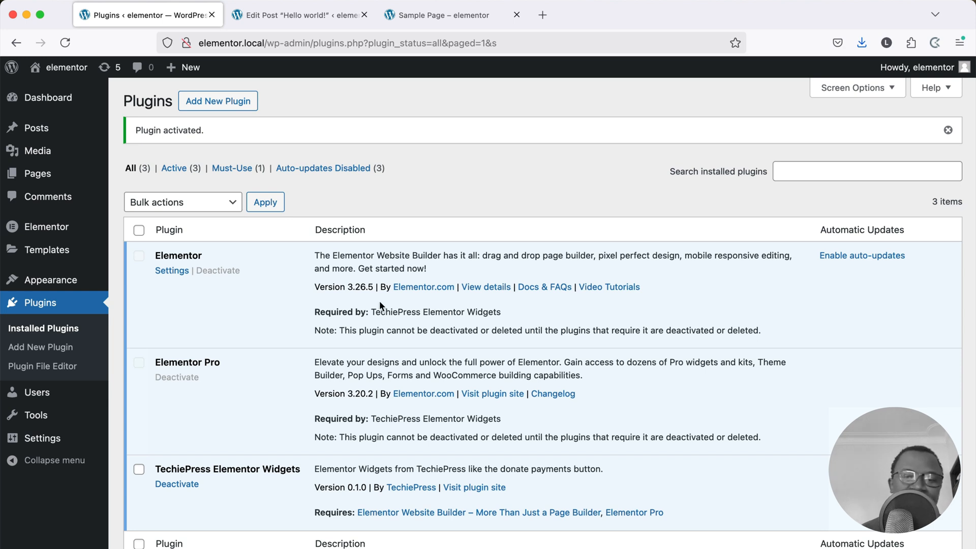
mouse_move(342, 303)
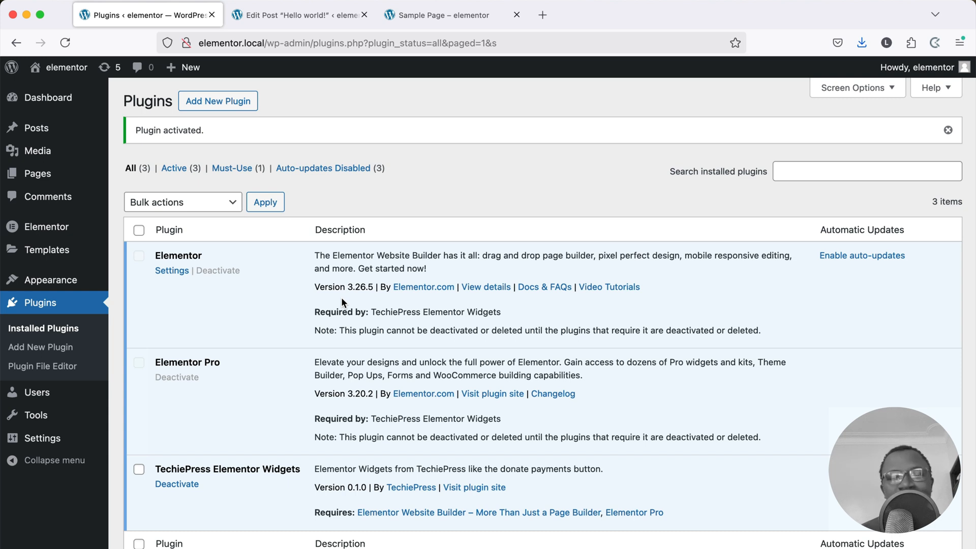